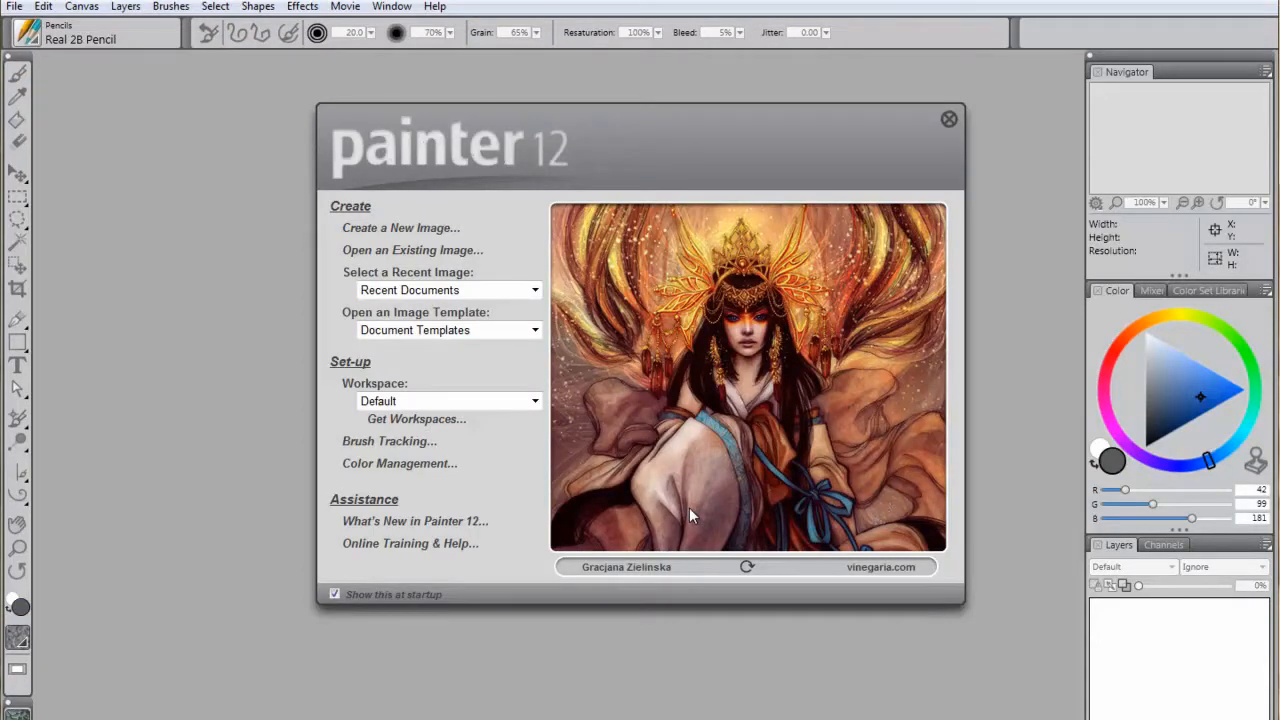
{"action": "mouse_move", "coordinate": [532, 464]}
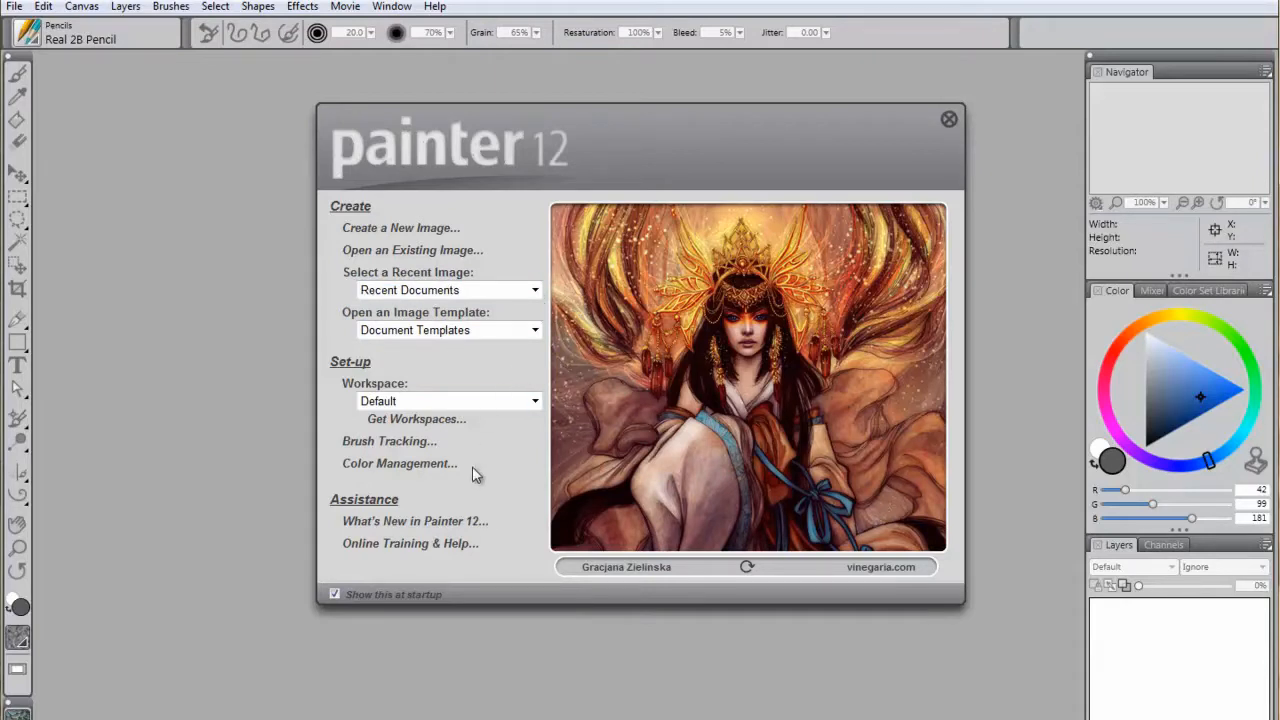
{"action": "mouse_move", "coordinate": [434, 548]}
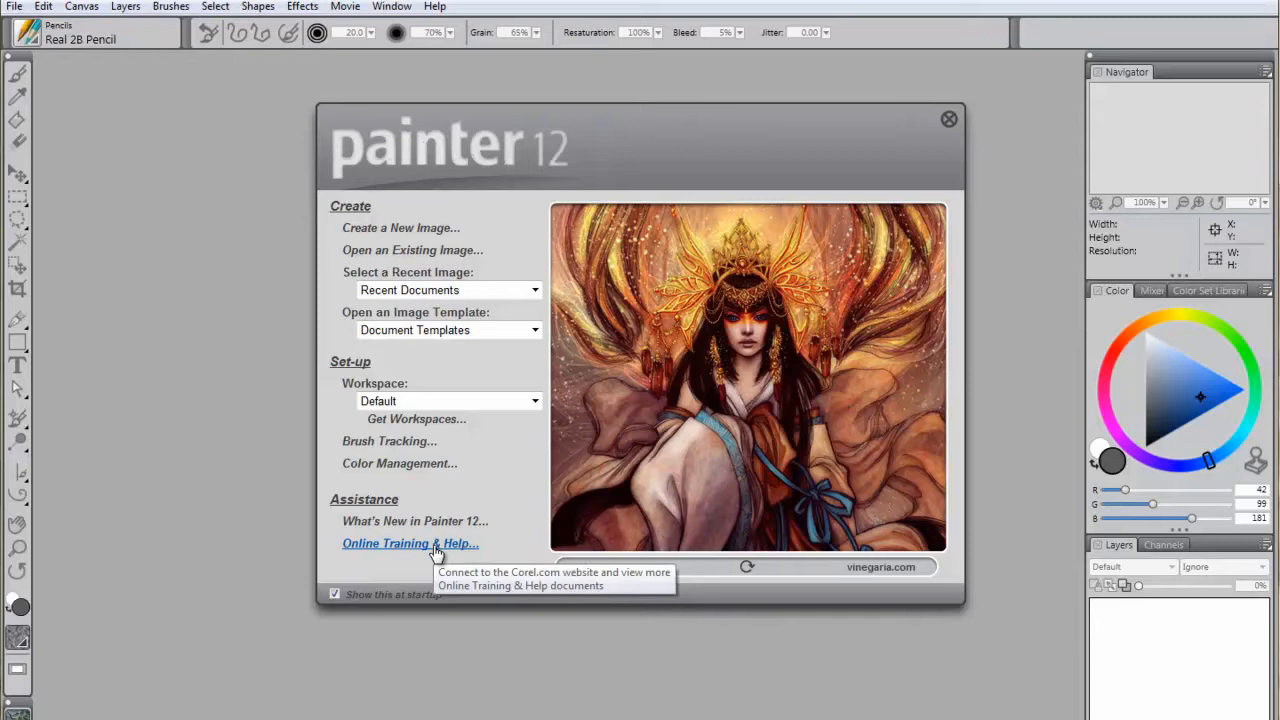
{"action": "mouse_move", "coordinate": [490, 498]}
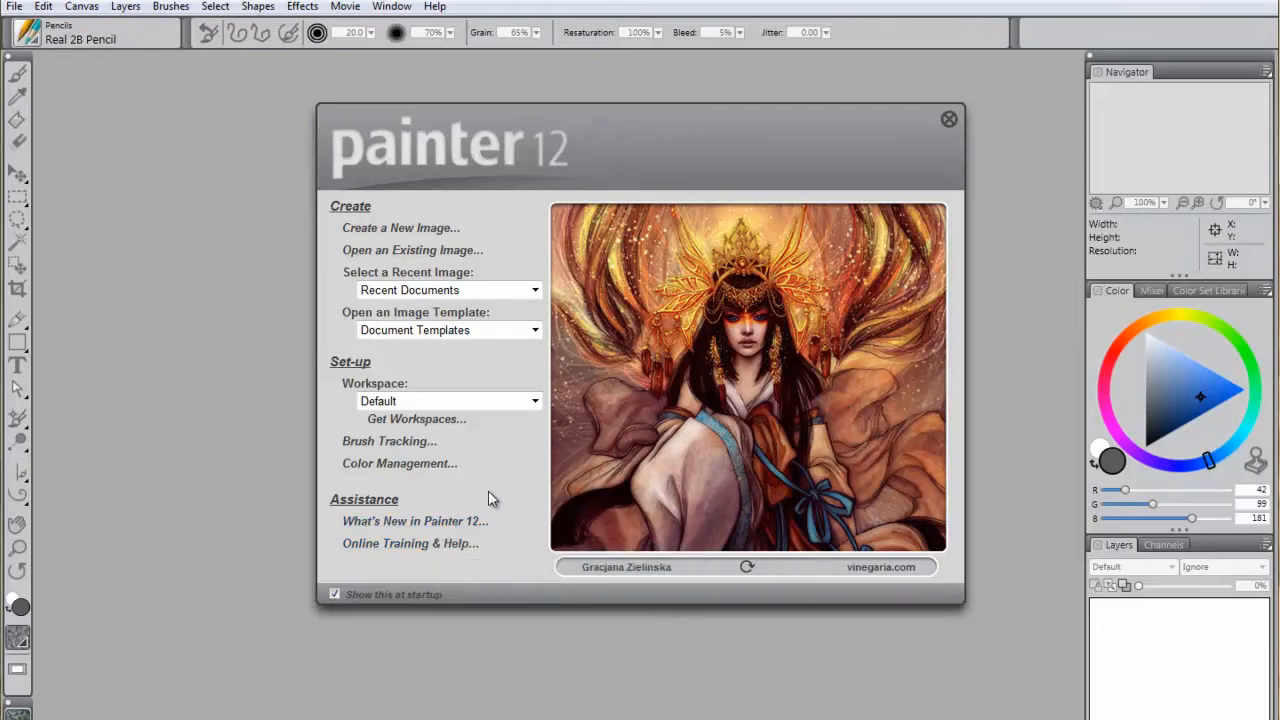
{"action": "mouse_move", "coordinate": [900, 188]}
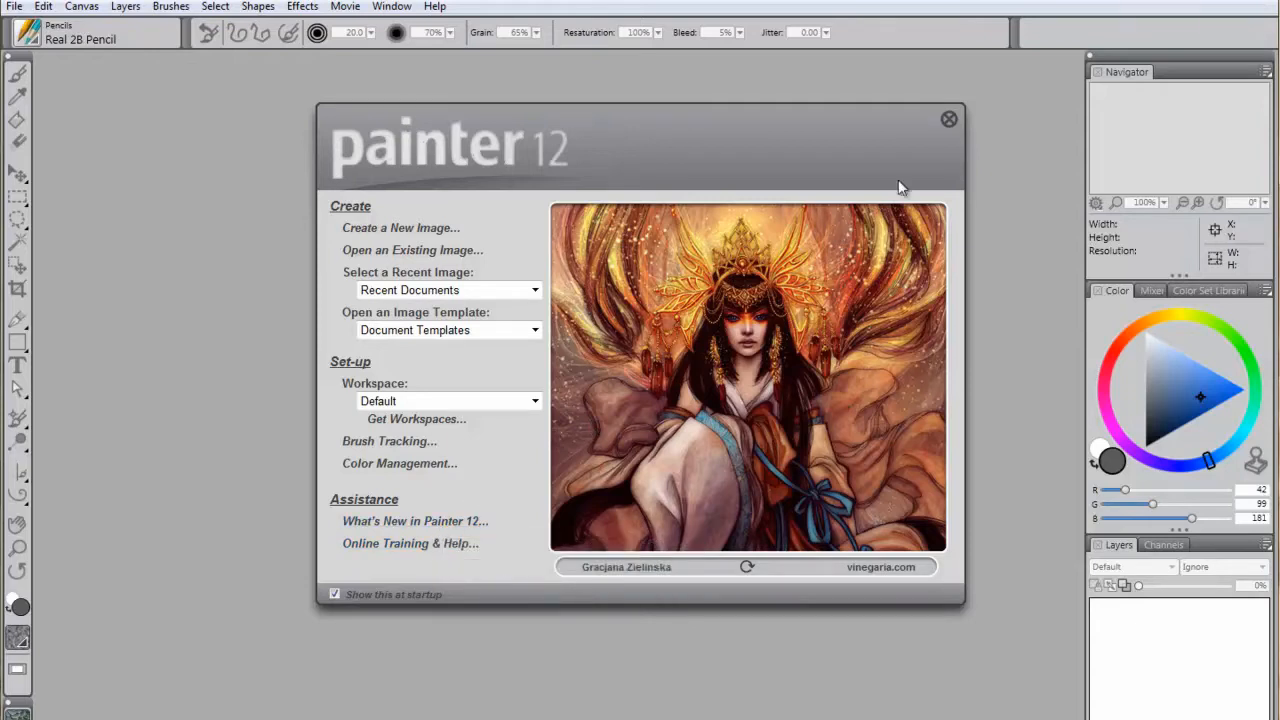
{"action": "mouse_move", "coordinate": [938, 158]}
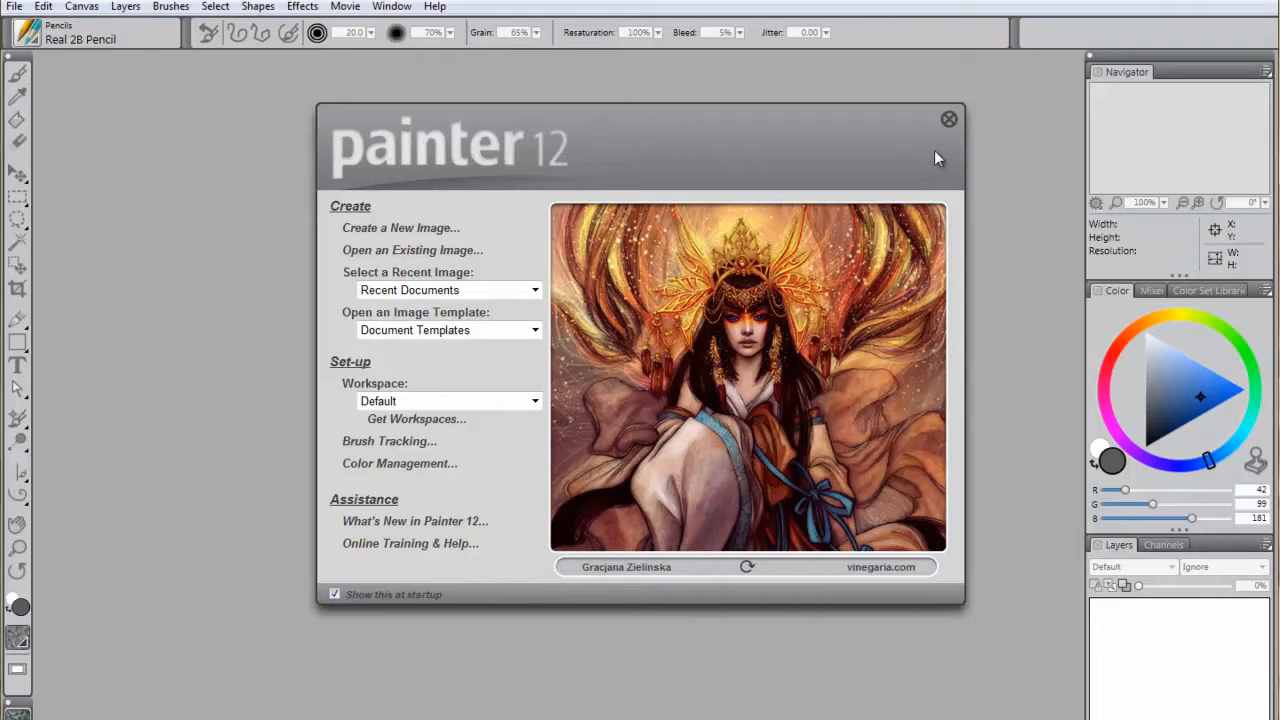
{"action": "mouse_move", "coordinate": [372, 268]}
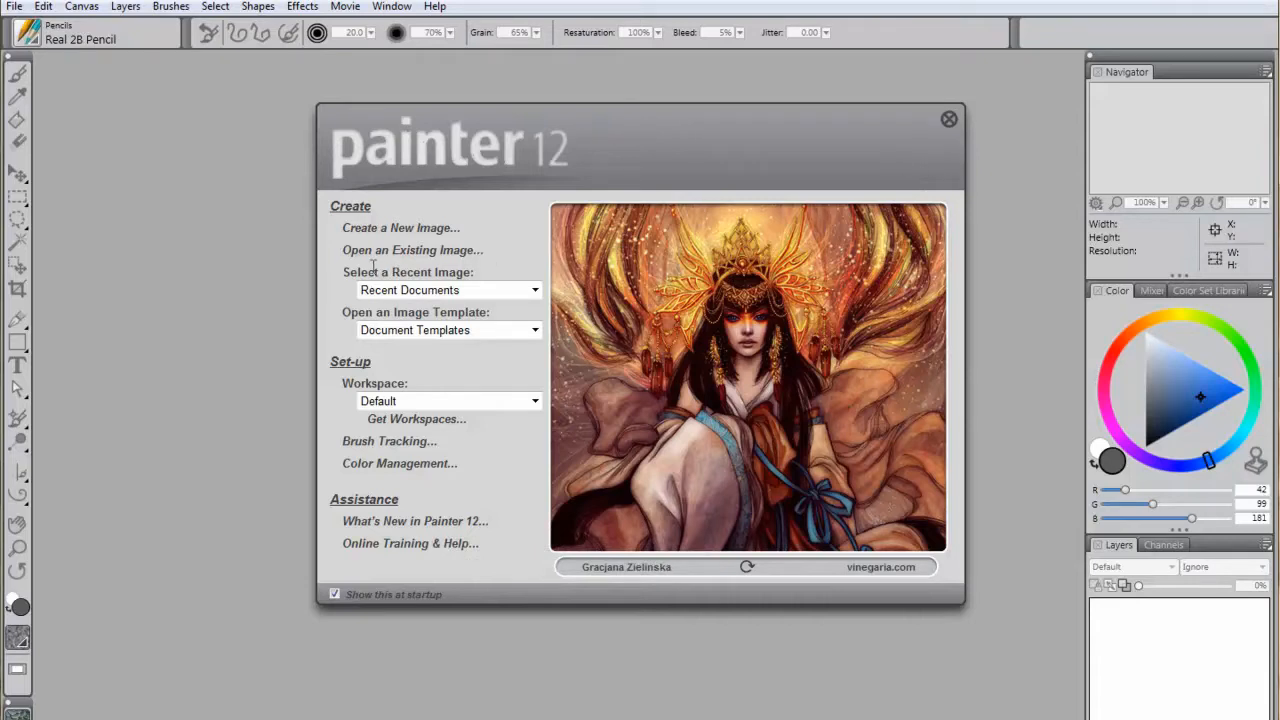
Start a new image measured in inches and name it Test Image.
{"action": "left_click", "coordinate": [400, 228]}
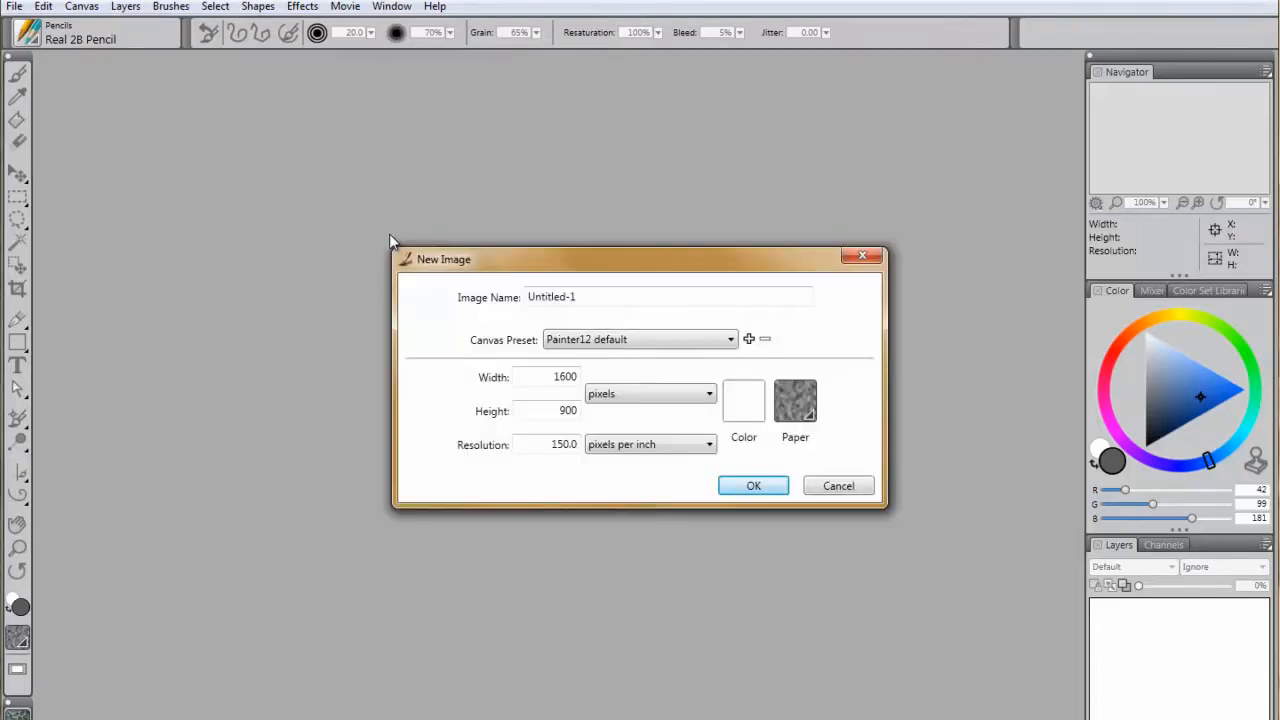
{"action": "mouse_move", "coordinate": [536, 368]}
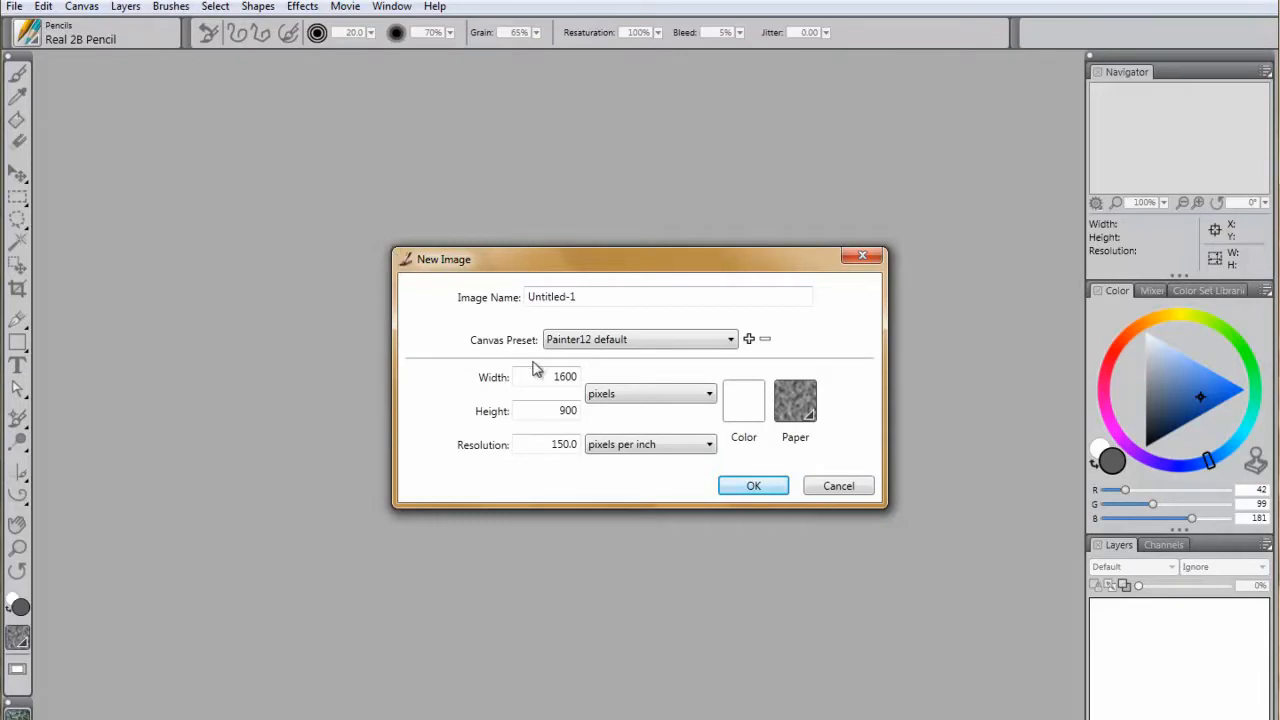
{"action": "left_click", "coordinate": [650, 392]}
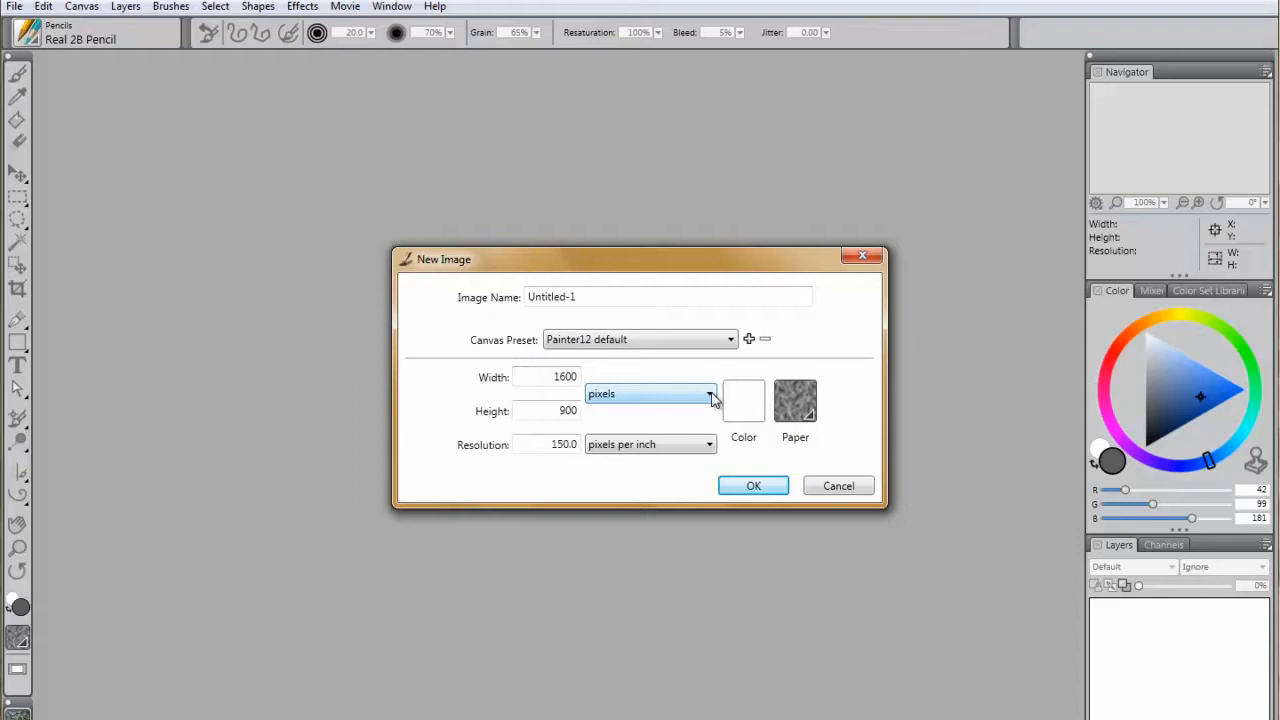
{"action": "left_click", "coordinate": [708, 392]}
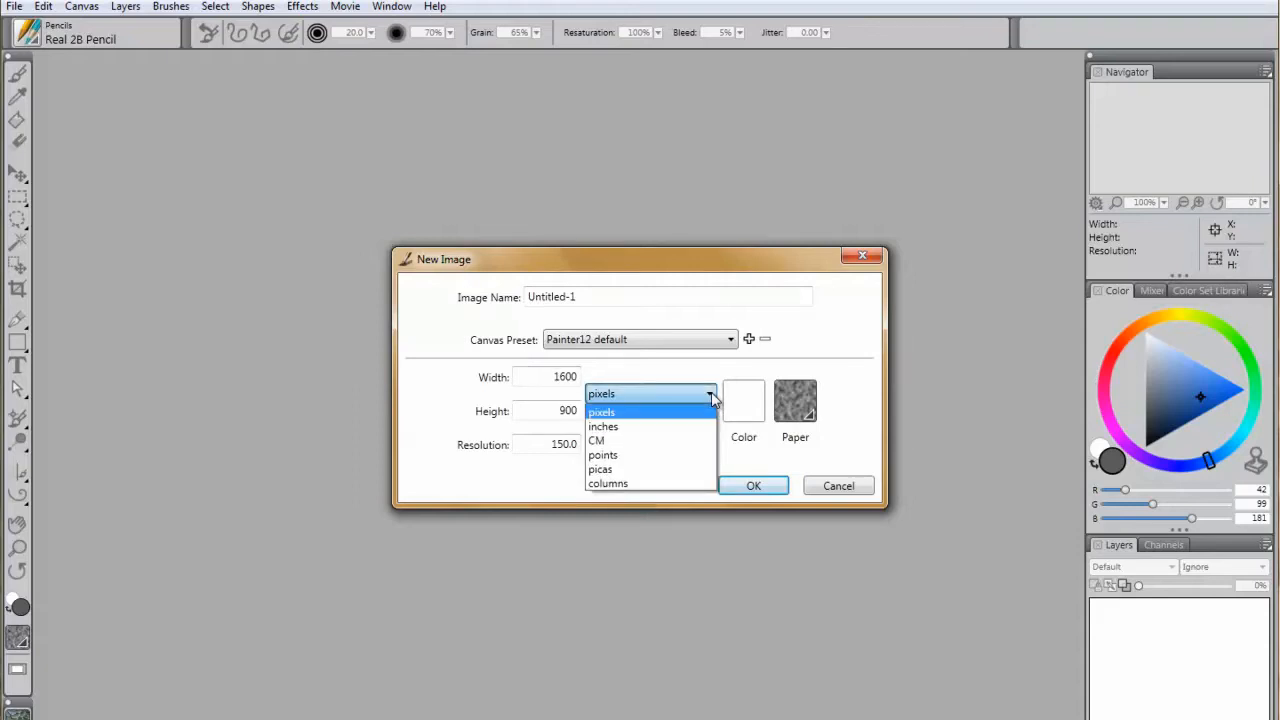
{"action": "left_click", "coordinate": [604, 426]}
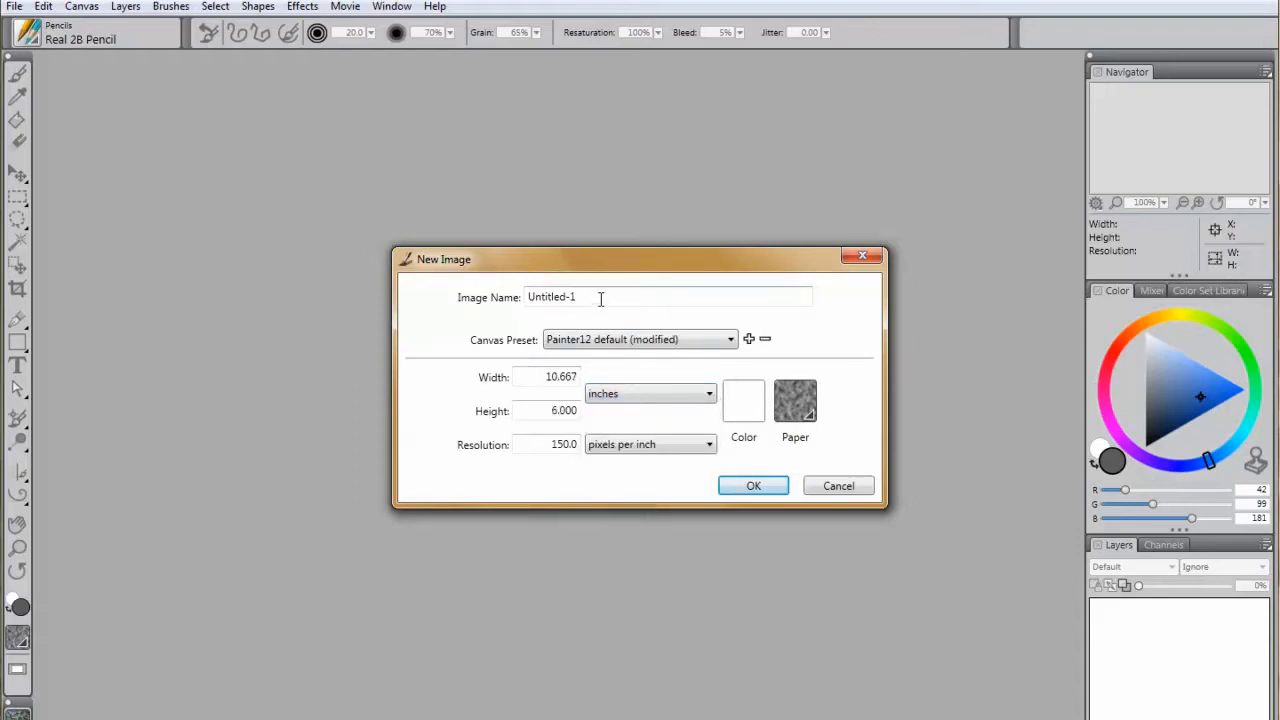
{"action": "type", "text": "Test Image"}
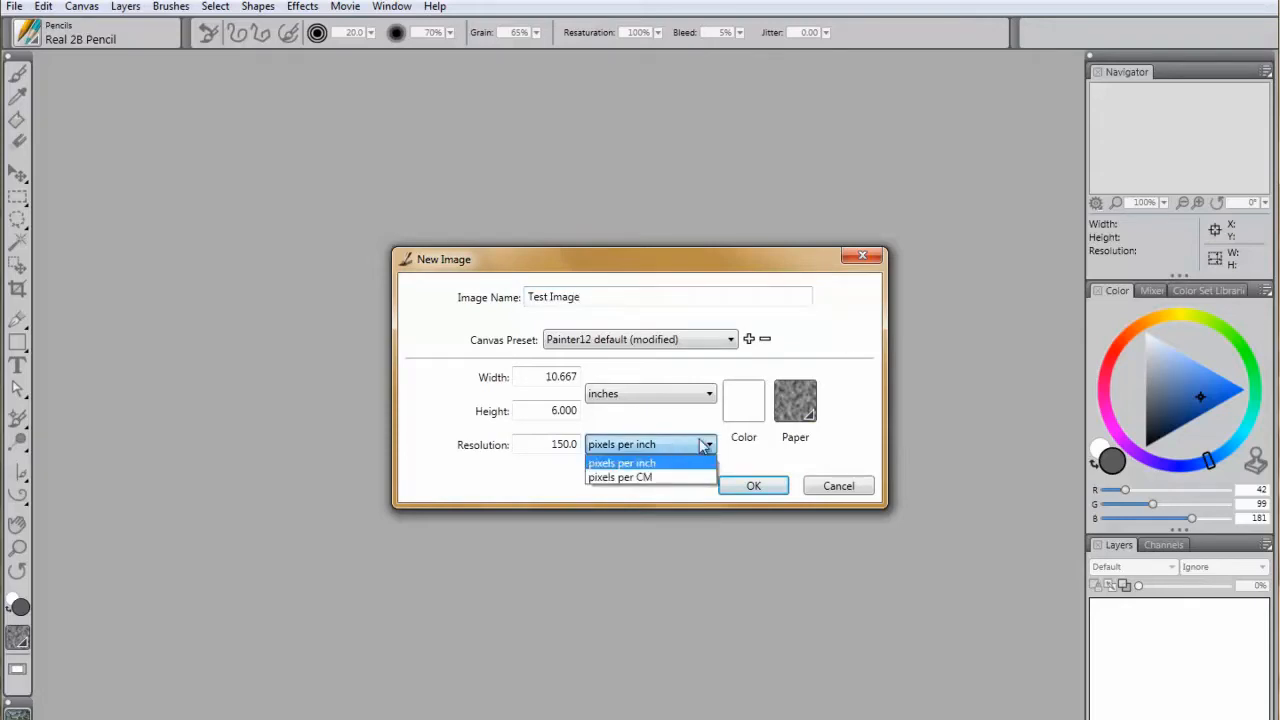
Keep 150 pixels per inch and a white canvas colour, then create the image.
{"action": "left_click", "coordinate": [796, 400]}
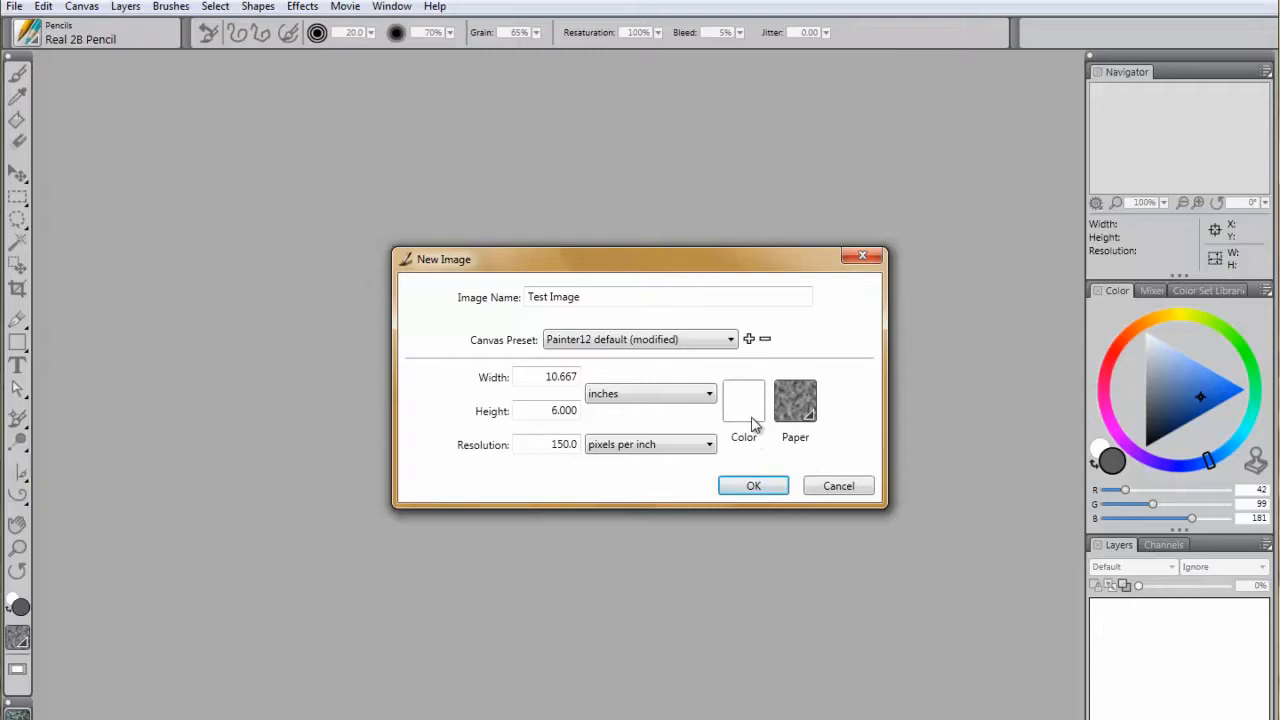
{"action": "left_click", "coordinate": [744, 400]}
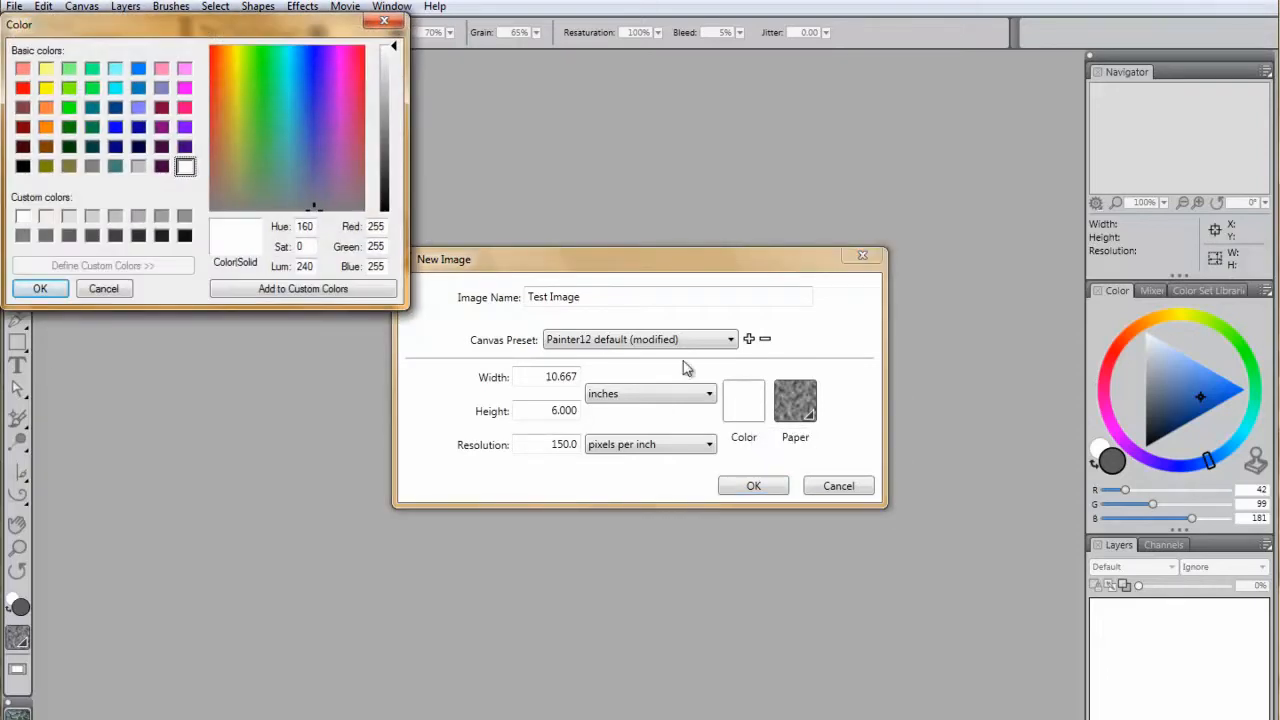
{"action": "left_click", "coordinate": [40, 288]}
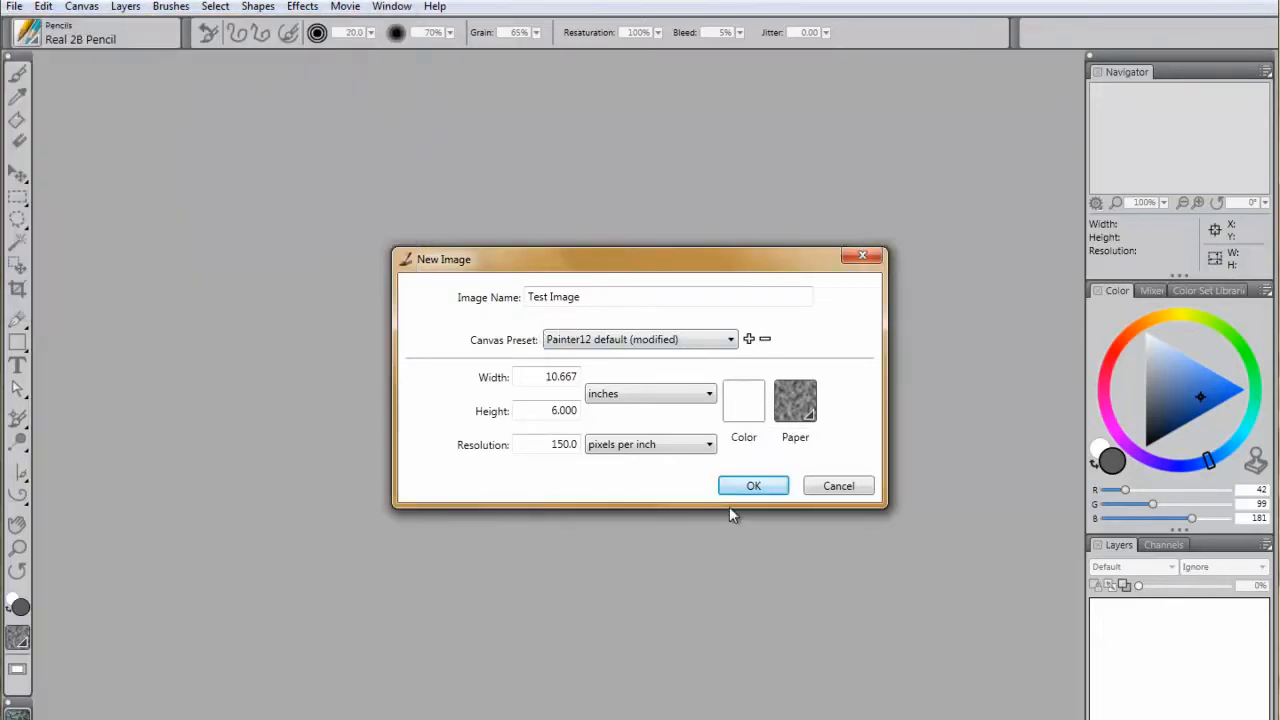
{"action": "left_click", "coordinate": [752, 486]}
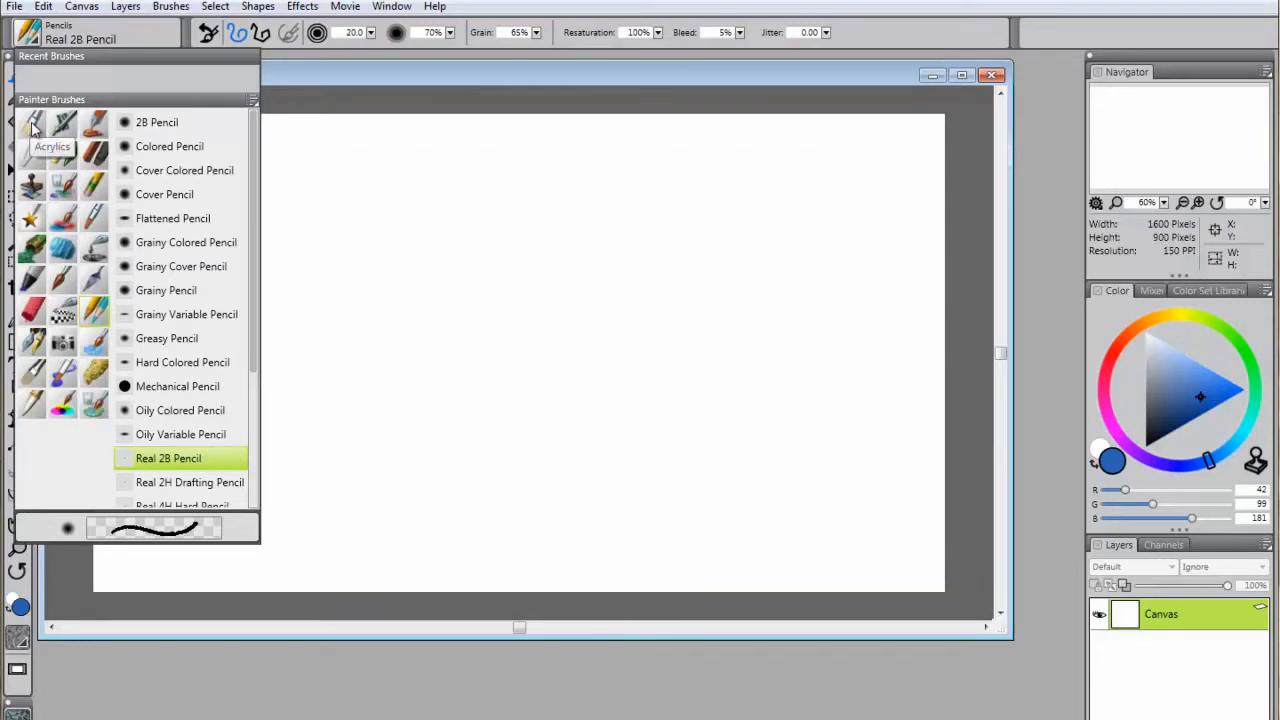
{"action": "mouse_move", "coordinate": [64, 122]}
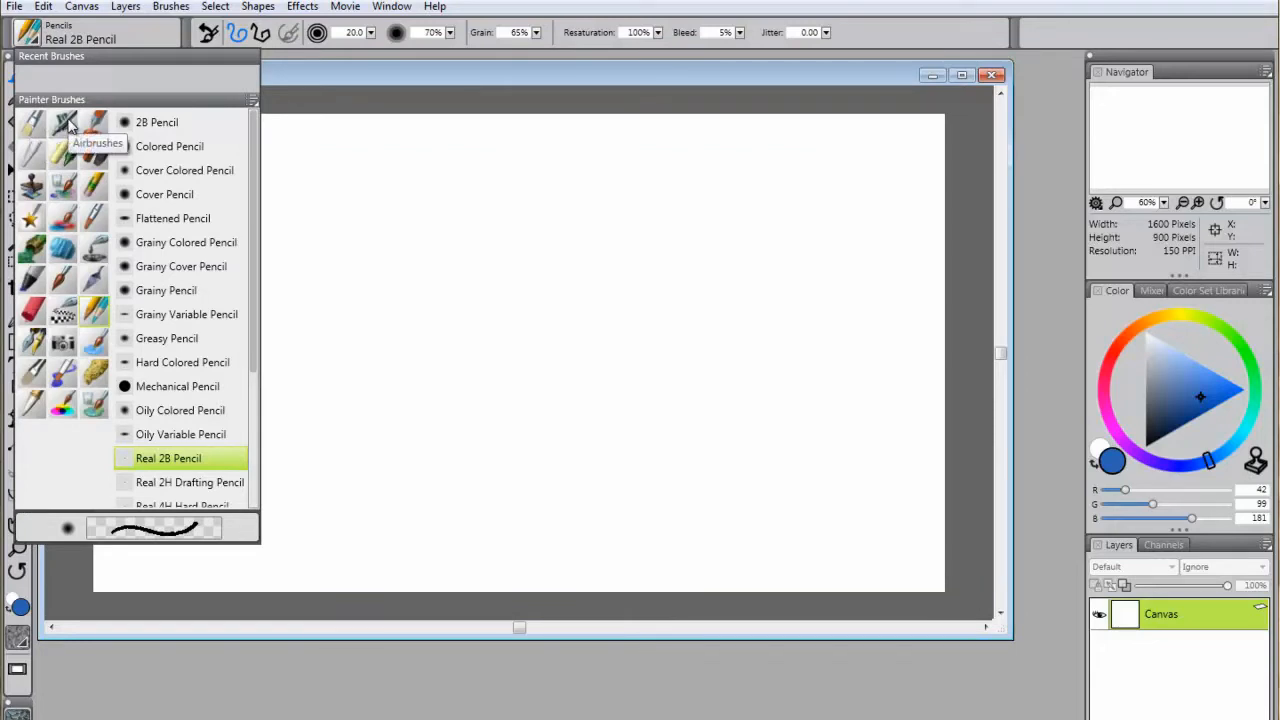
{"action": "mouse_move", "coordinate": [244, 204]}
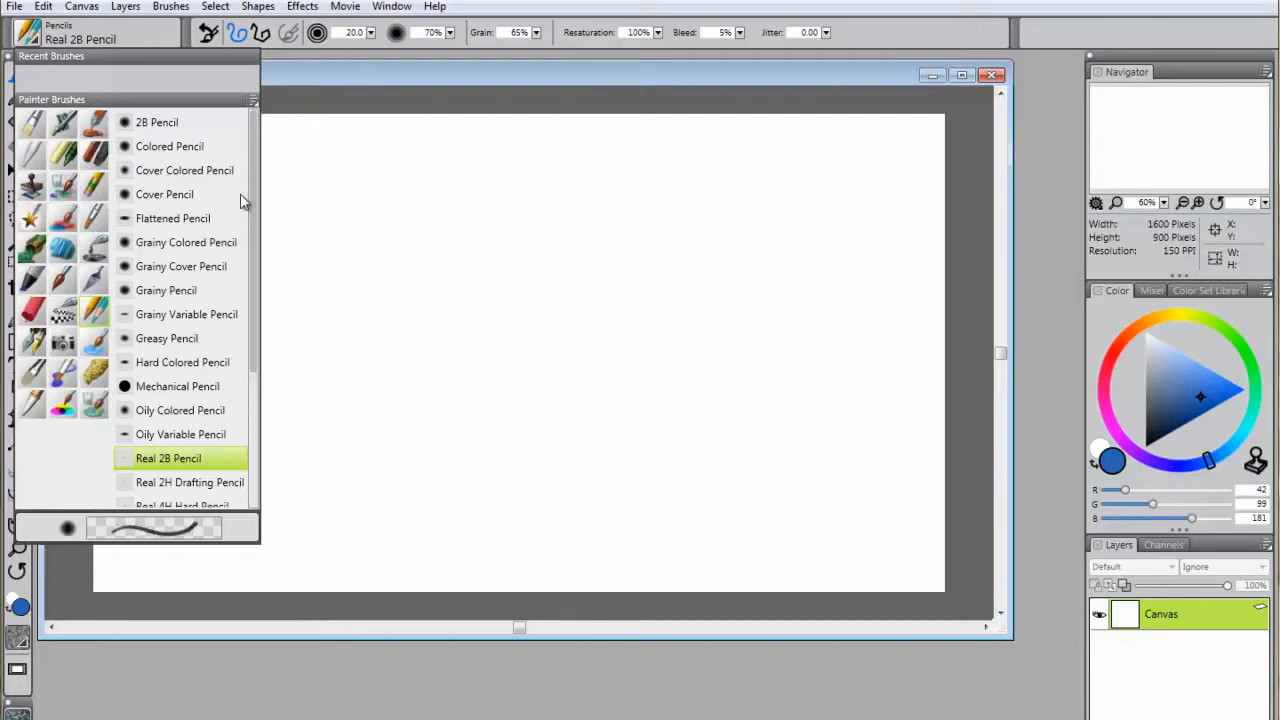
{"action": "mouse_move", "coordinate": [248, 196]}
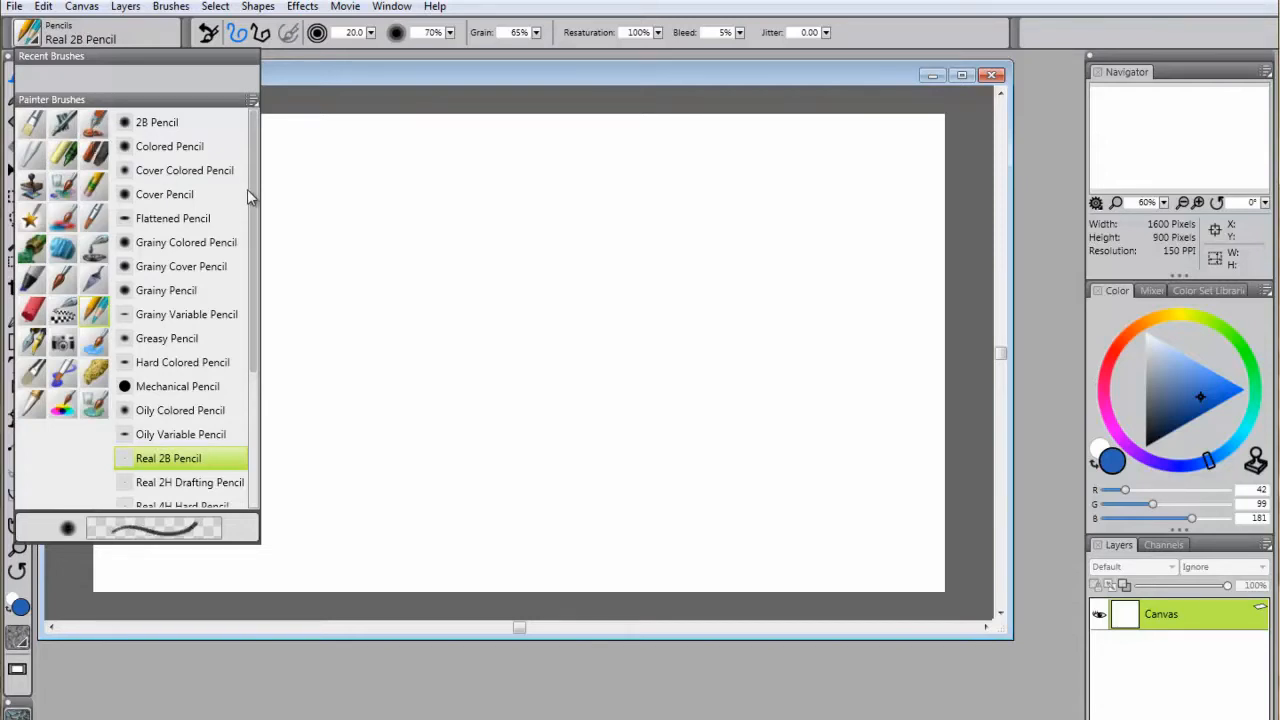
{"action": "mouse_move", "coordinate": [250, 198]}
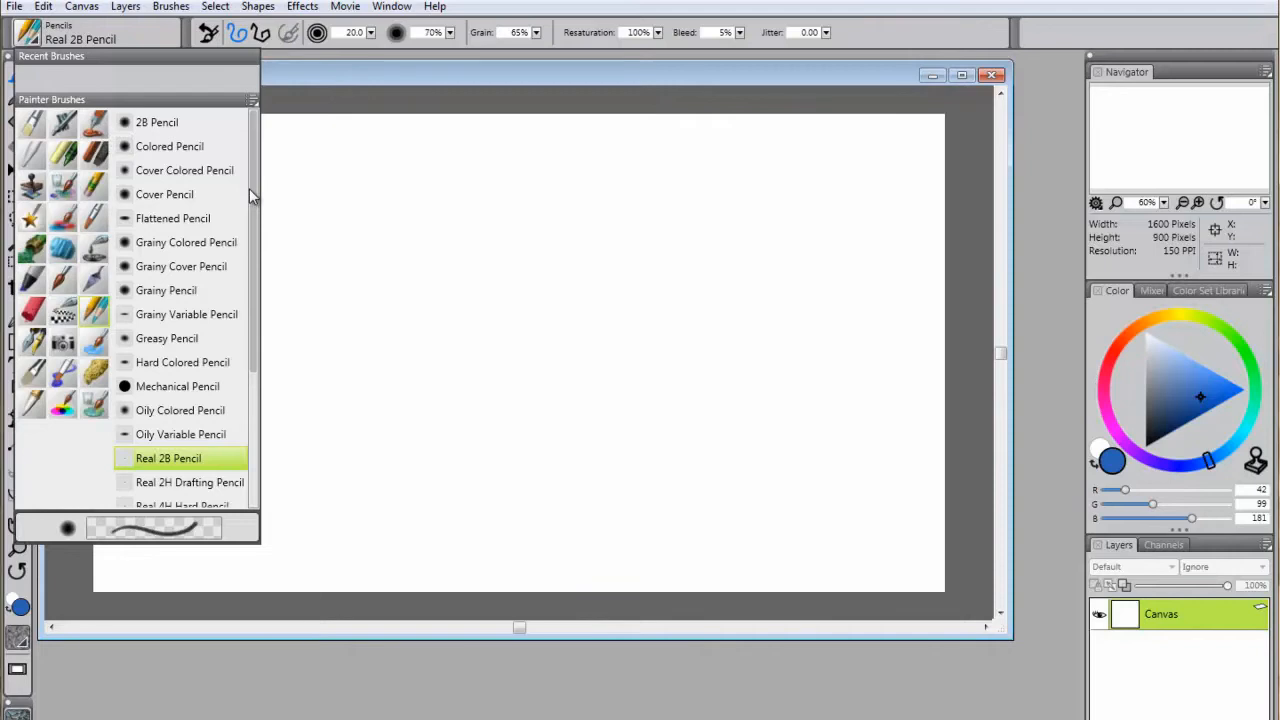
{"action": "mouse_move", "coordinate": [252, 196]}
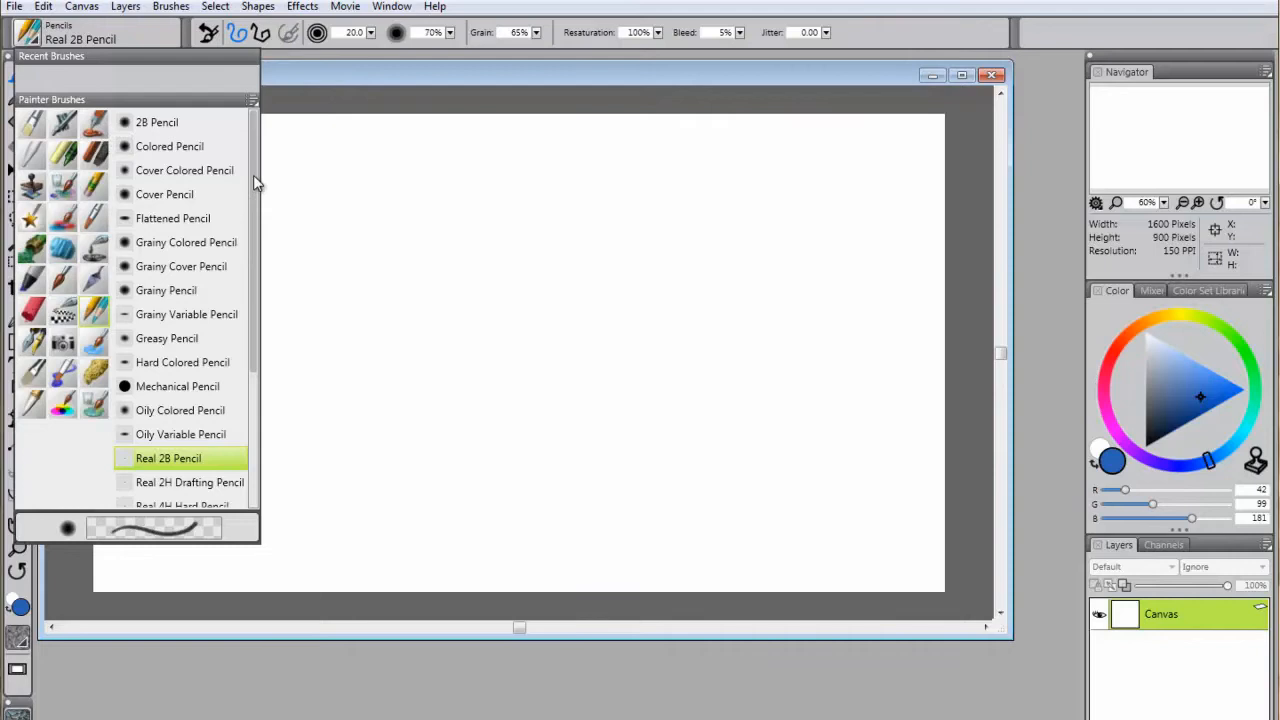
{"action": "mouse_move", "coordinate": [258, 176]}
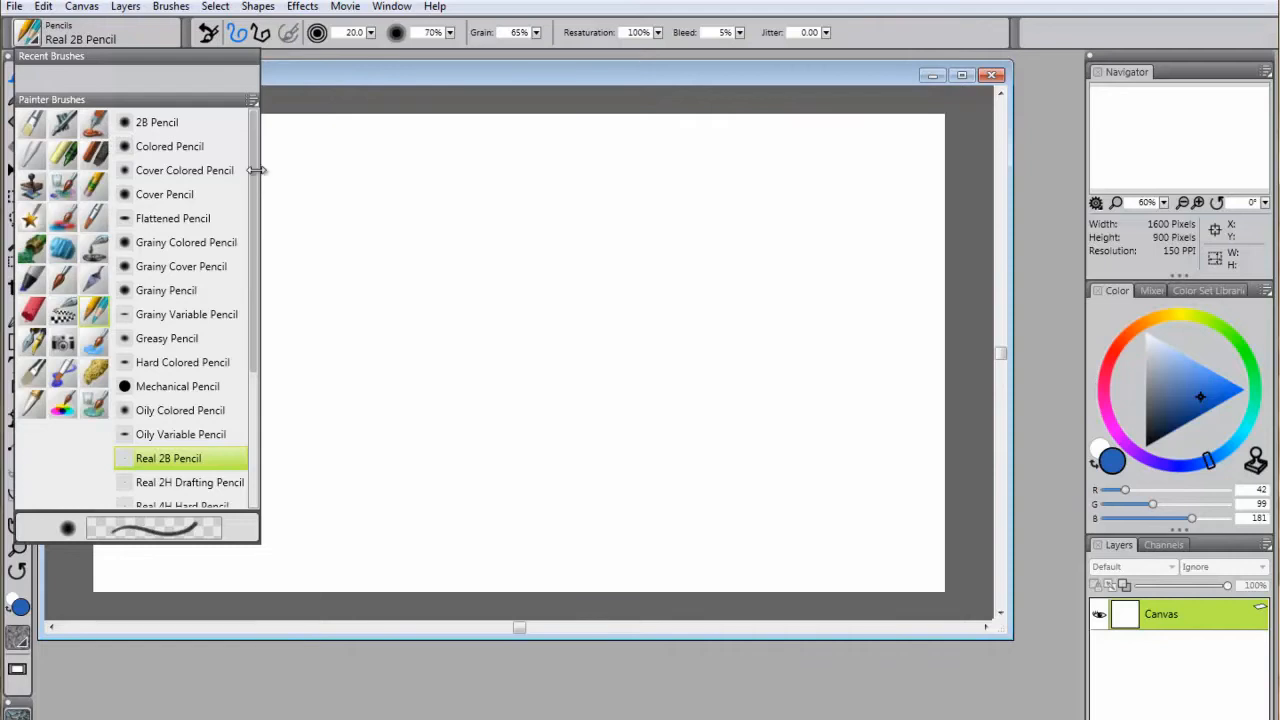
{"action": "mouse_move", "coordinate": [256, 108]}
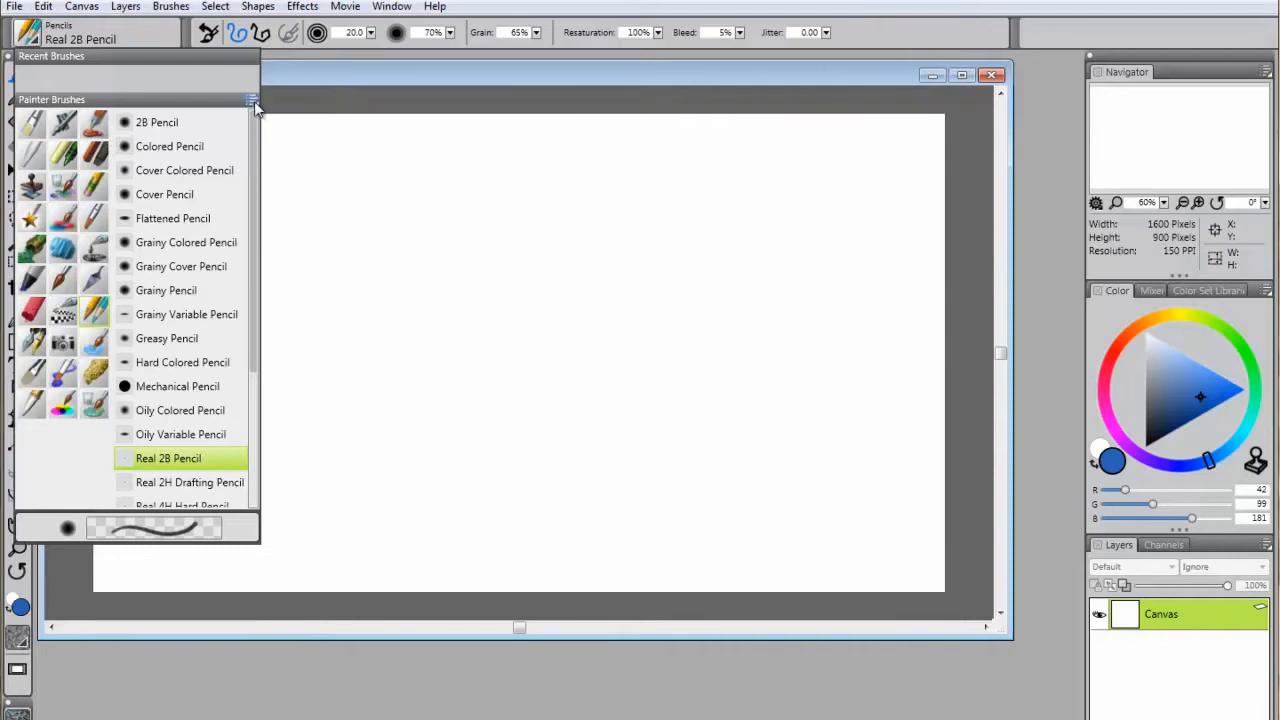
Show the brush library options menu with its Brush Library and Import choices.
{"action": "left_click", "coordinate": [252, 104]}
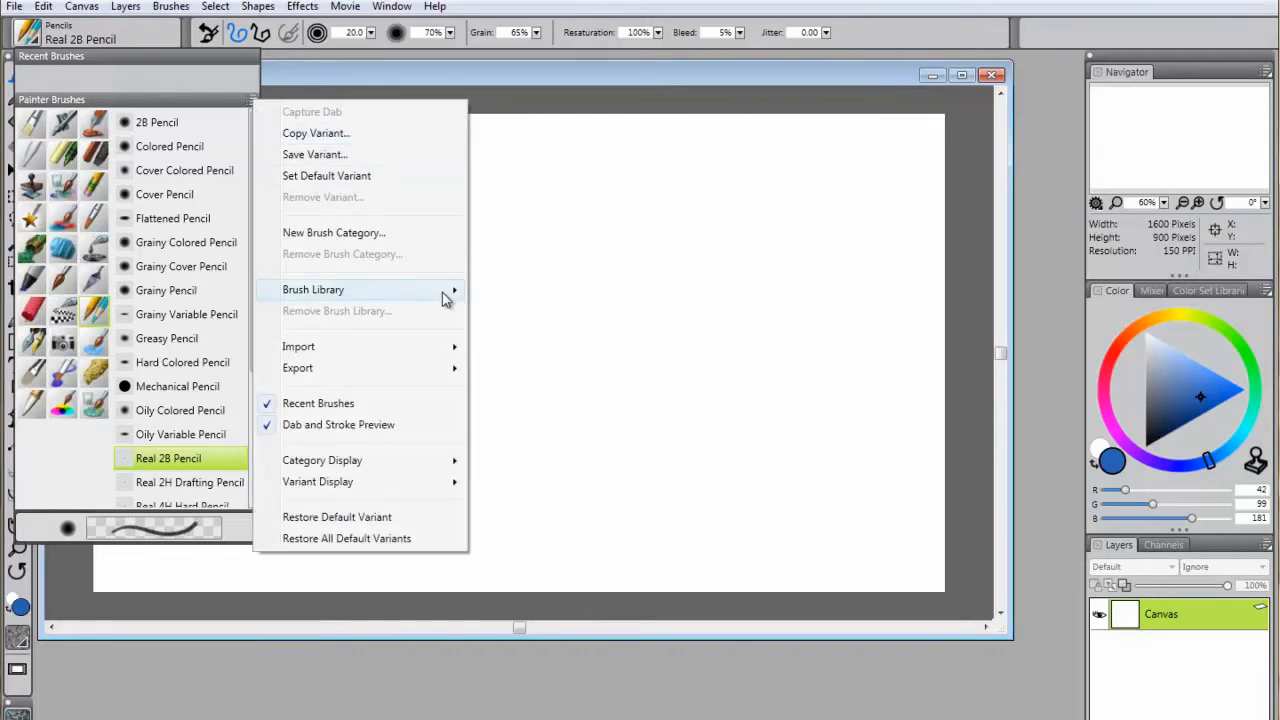
{"action": "mouse_move", "coordinate": [312, 288]}
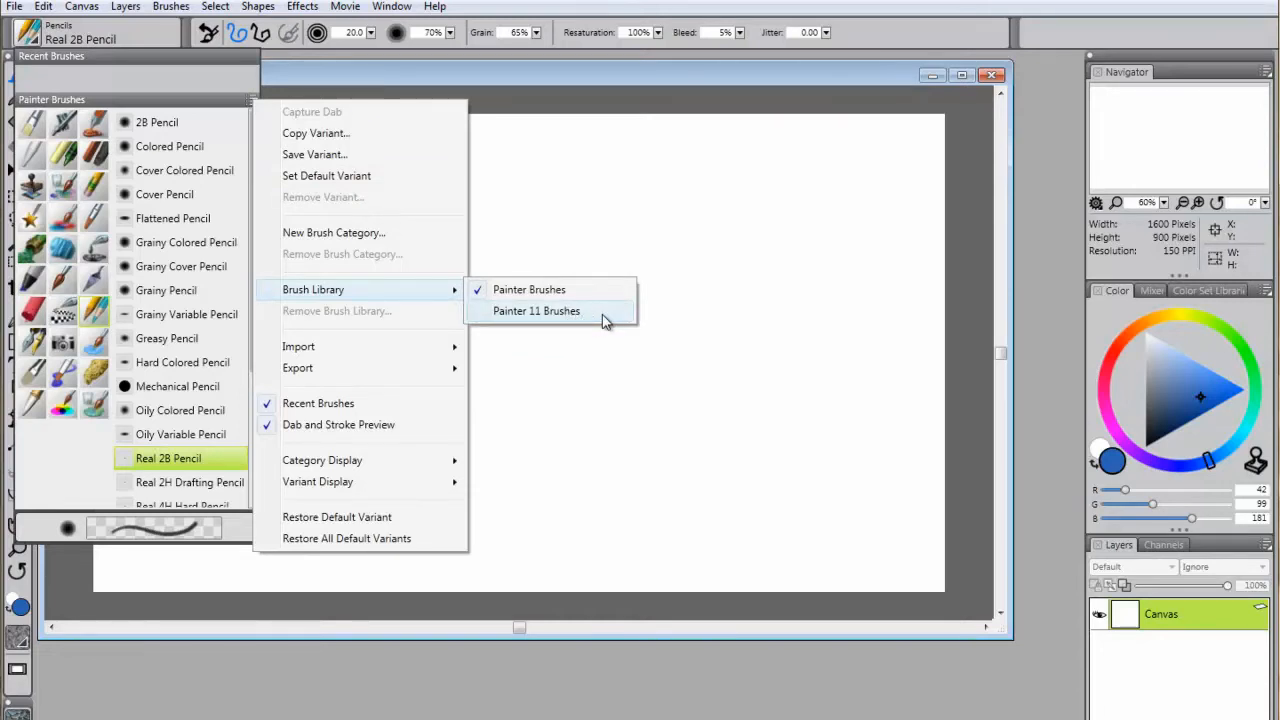
{"action": "mouse_move", "coordinate": [544, 330]}
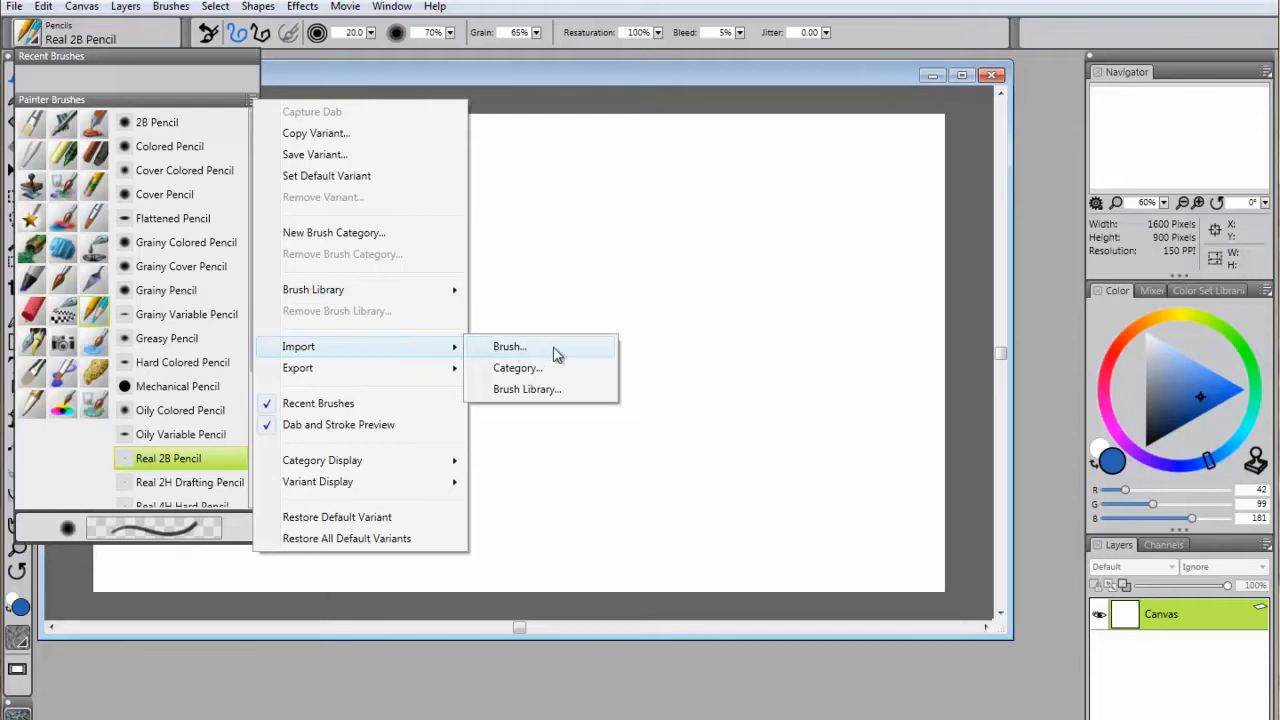
{"action": "mouse_move", "coordinate": [564, 354]}
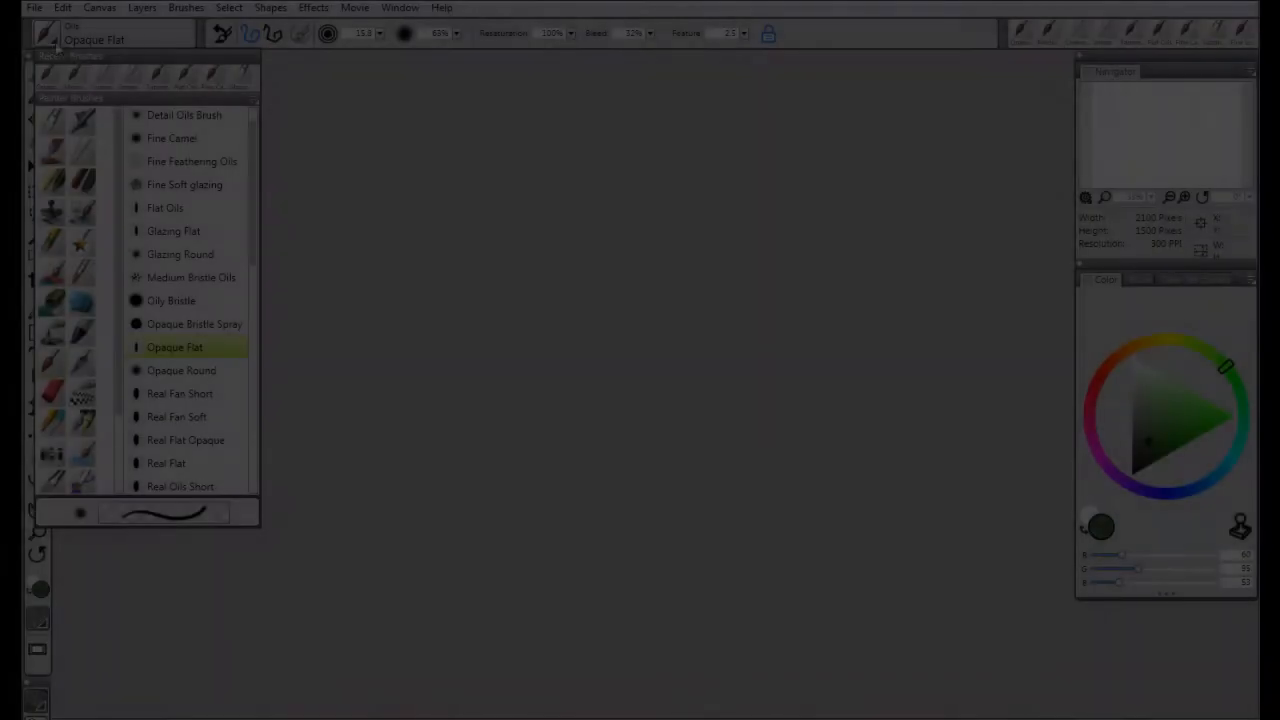
Dismiss the options menu and make Acrylics Soft Grainy Brush the active brush.
{"action": "left_click", "coordinate": [256, 108]}
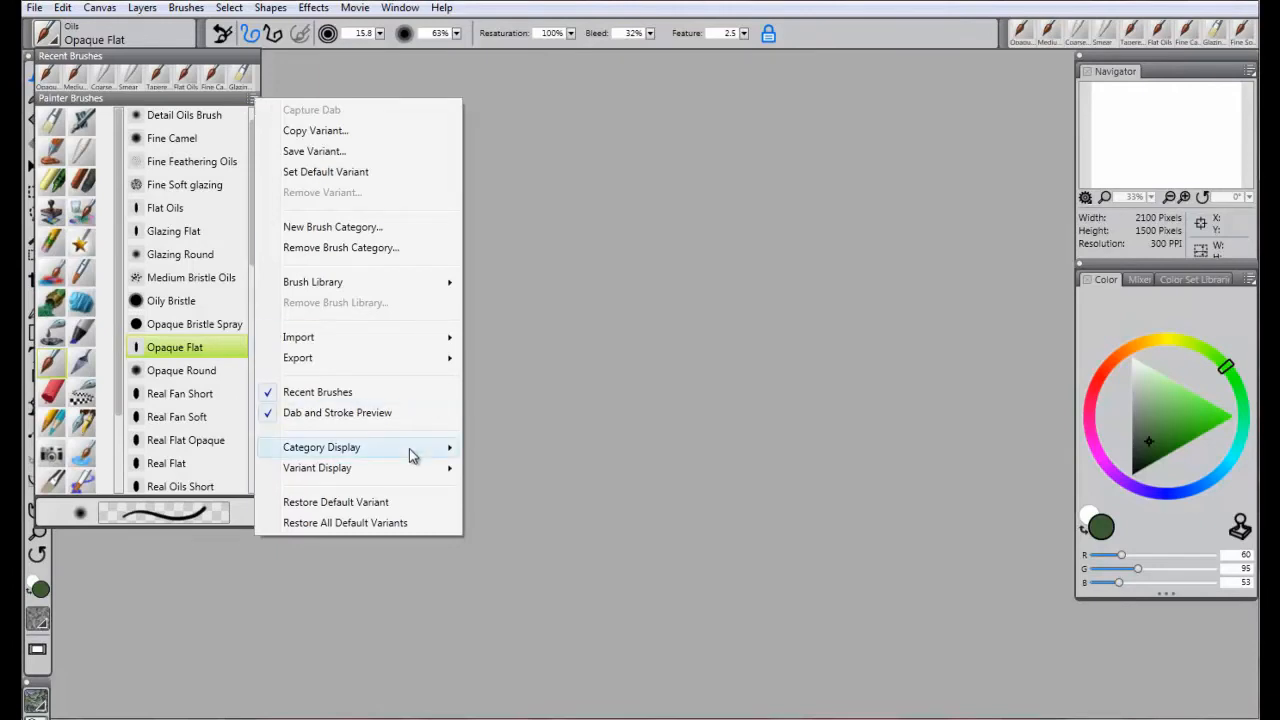
{"action": "left_click", "coordinate": [548, 472]}
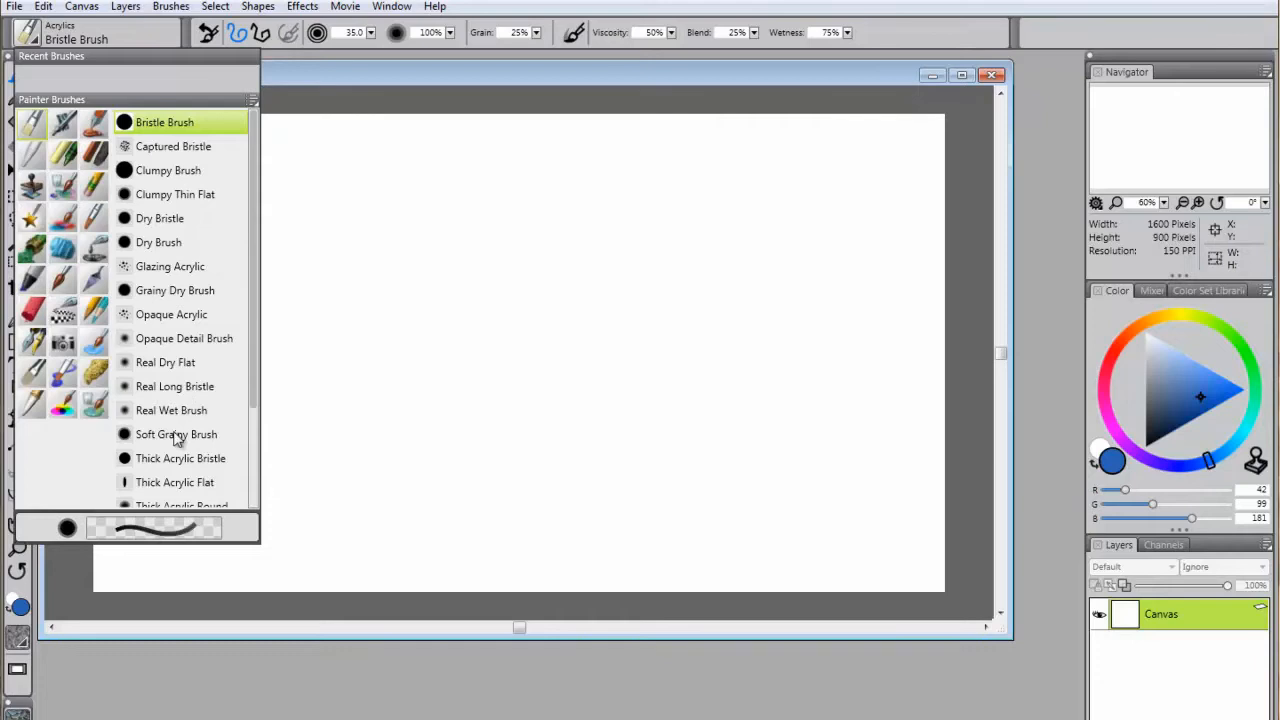
{"action": "left_click", "coordinate": [176, 434]}
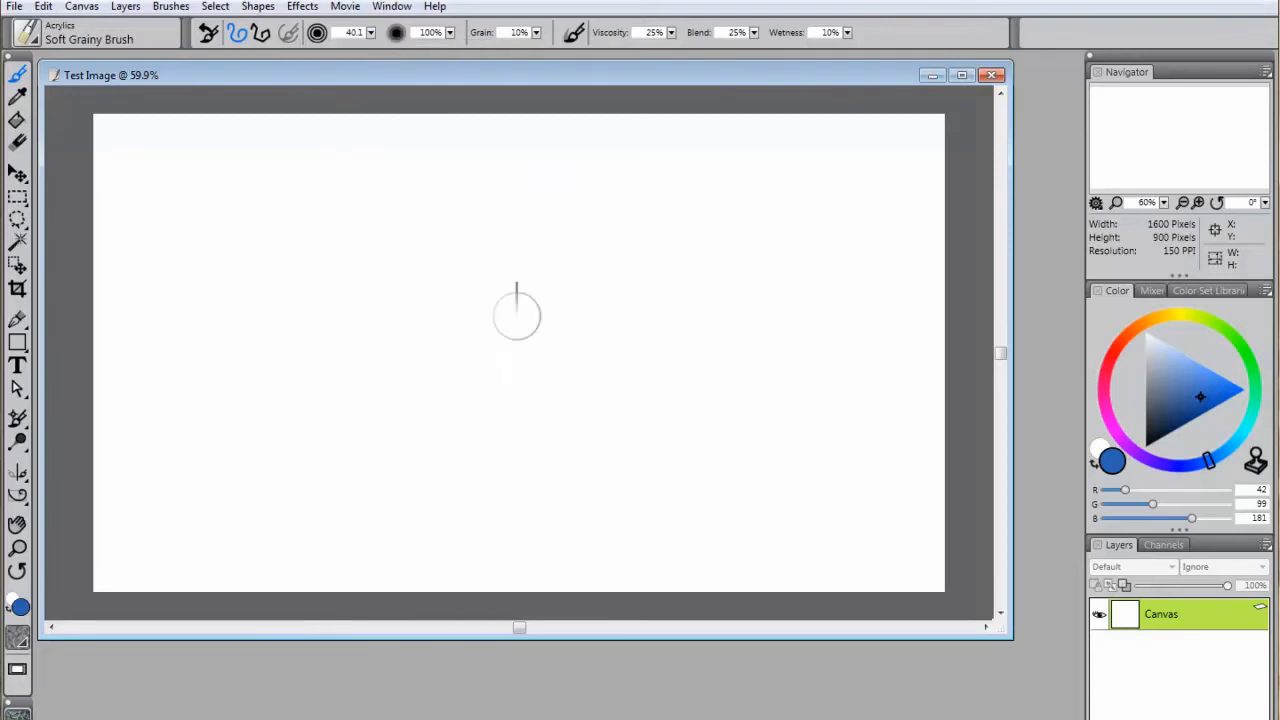
{"action": "mouse_move", "coordinate": [1232, 396]}
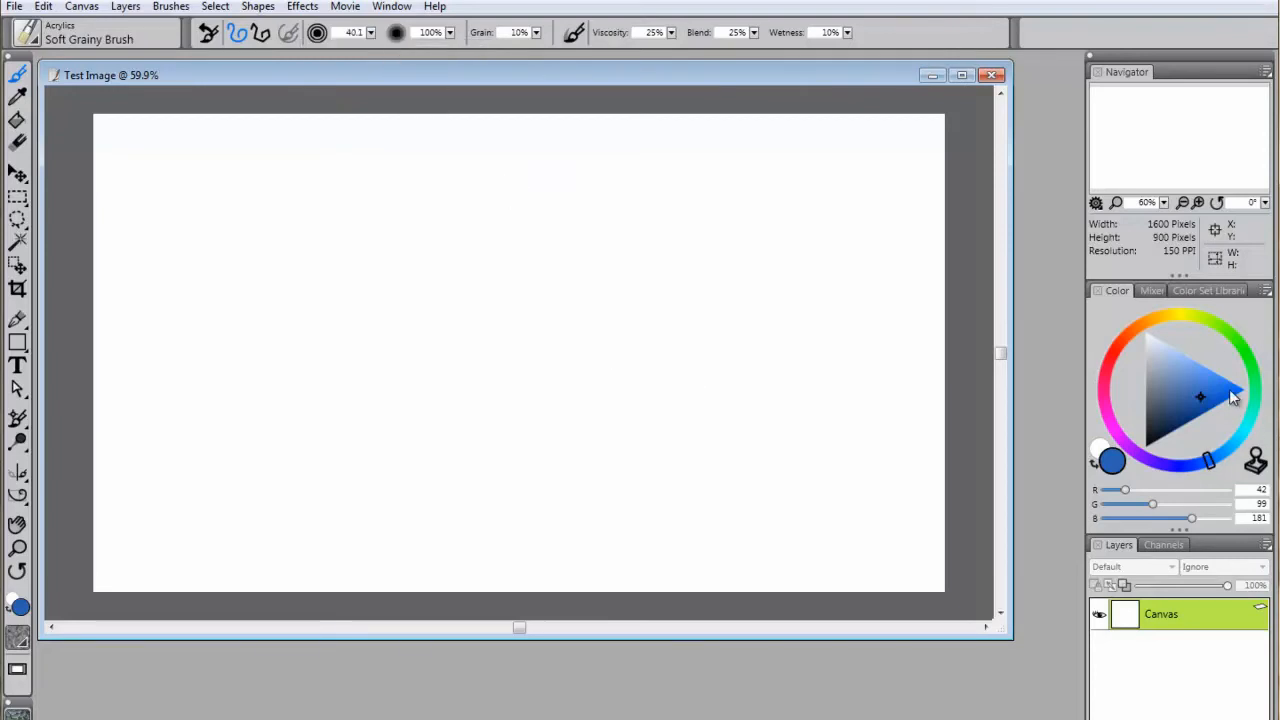
{"action": "mouse_move", "coordinate": [1208, 420]}
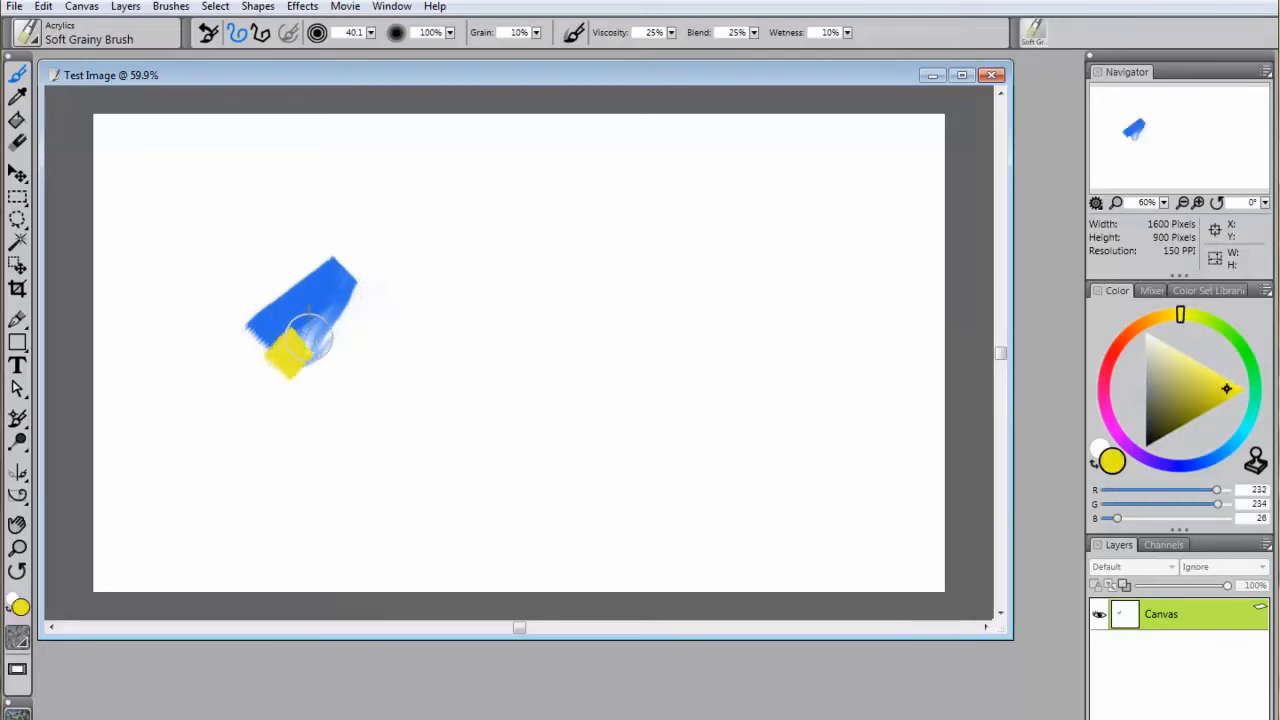
Paint a yellow acrylic stroke below the blue band, then pick up a blending brush.
{"action": "left_click_drag", "start_coordinate": [310, 340], "coordinate": [376, 320]}
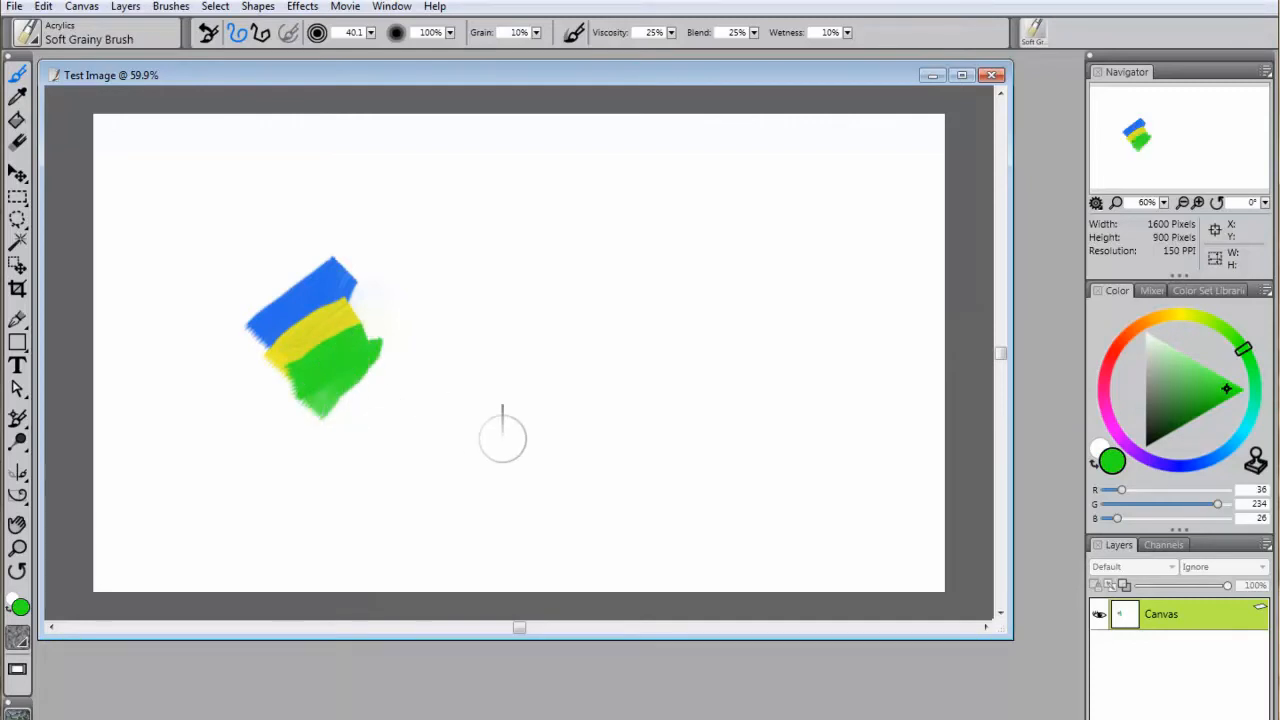
{"action": "mouse_move", "coordinate": [1180, 380]}
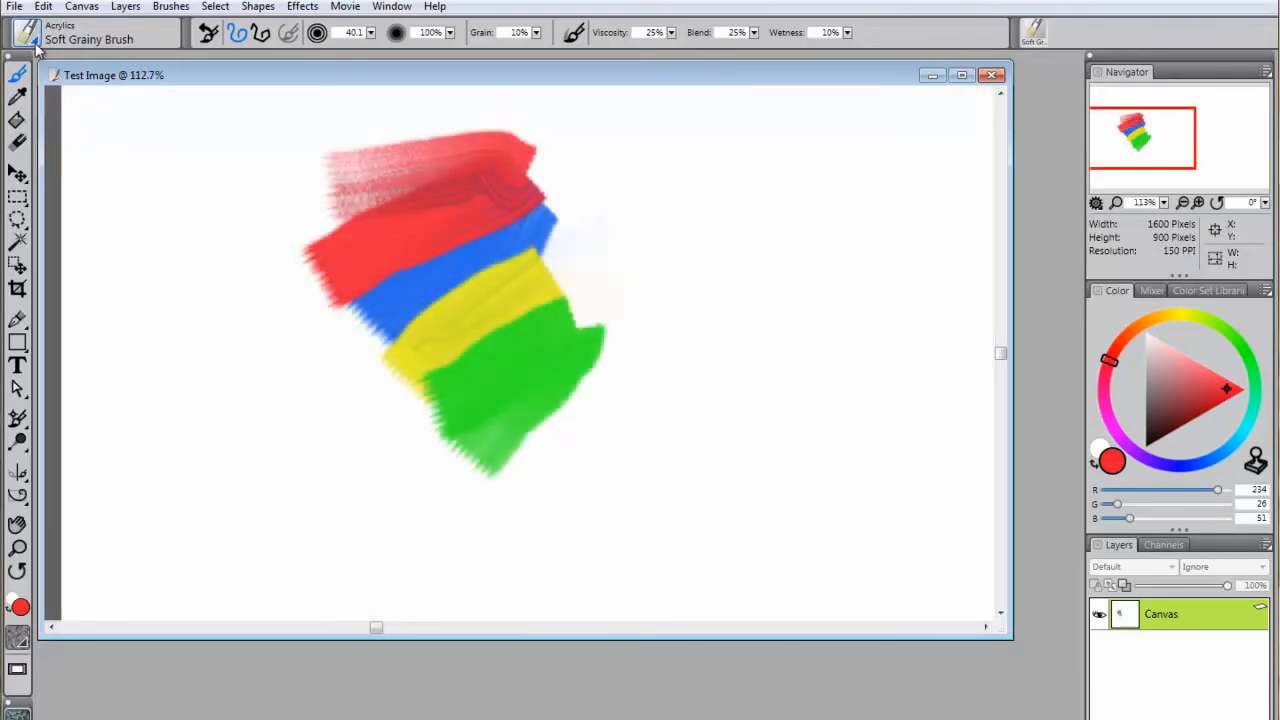
{"action": "left_click", "coordinate": [28, 32]}
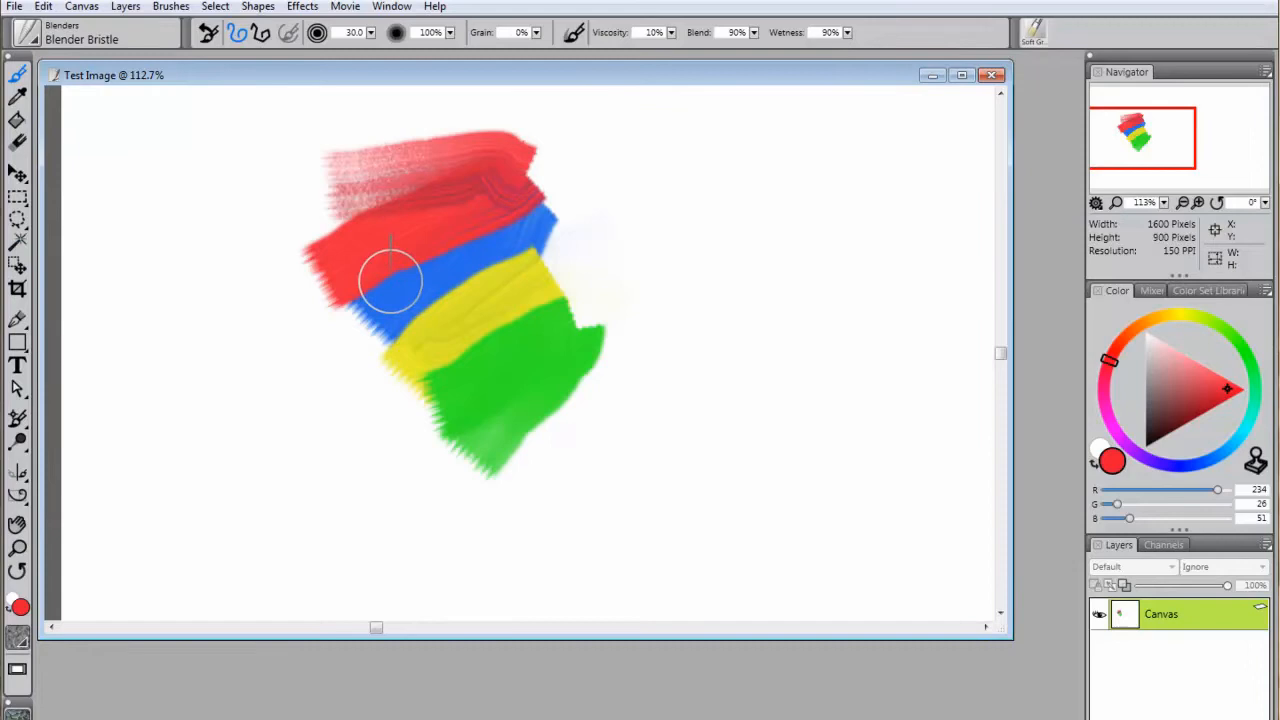
Smear the red, blue and yellow bands together with Blender Bristle.
{"action": "left_click_drag", "start_coordinate": [390, 280], "coordinate": [364, 300]}
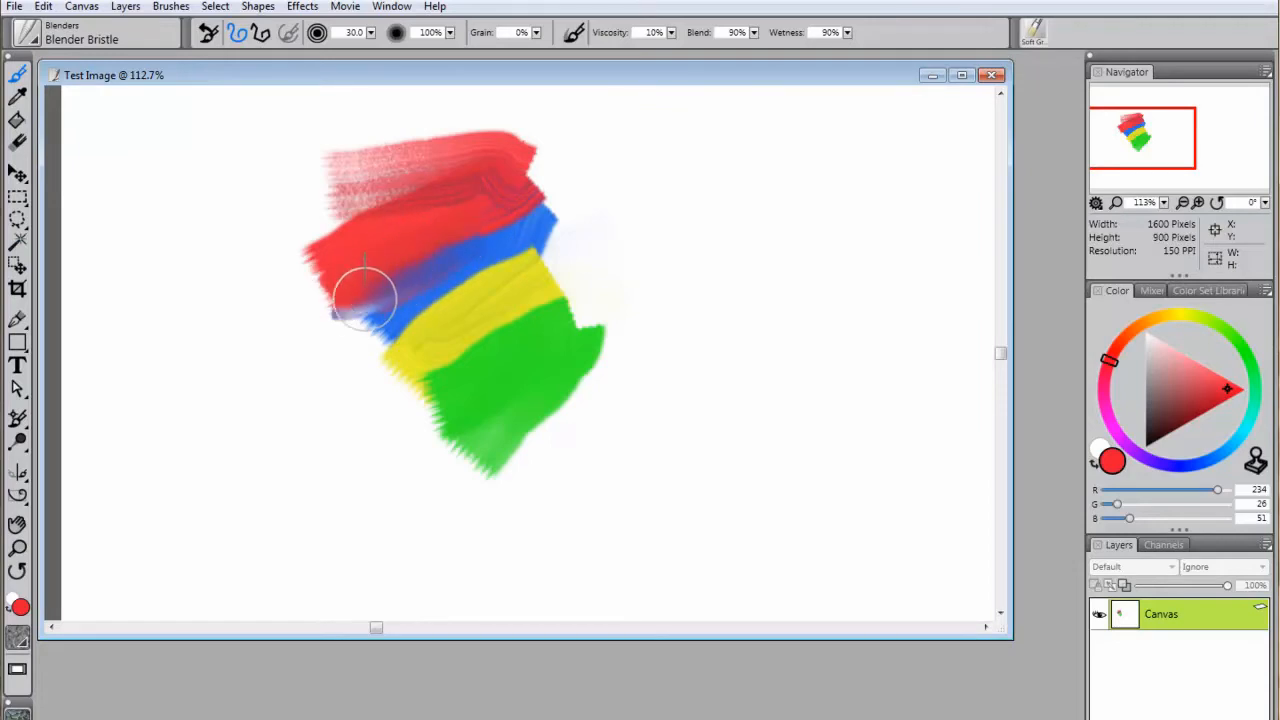
{"action": "left_click_drag", "start_coordinate": [364, 296], "coordinate": [364, 336]}
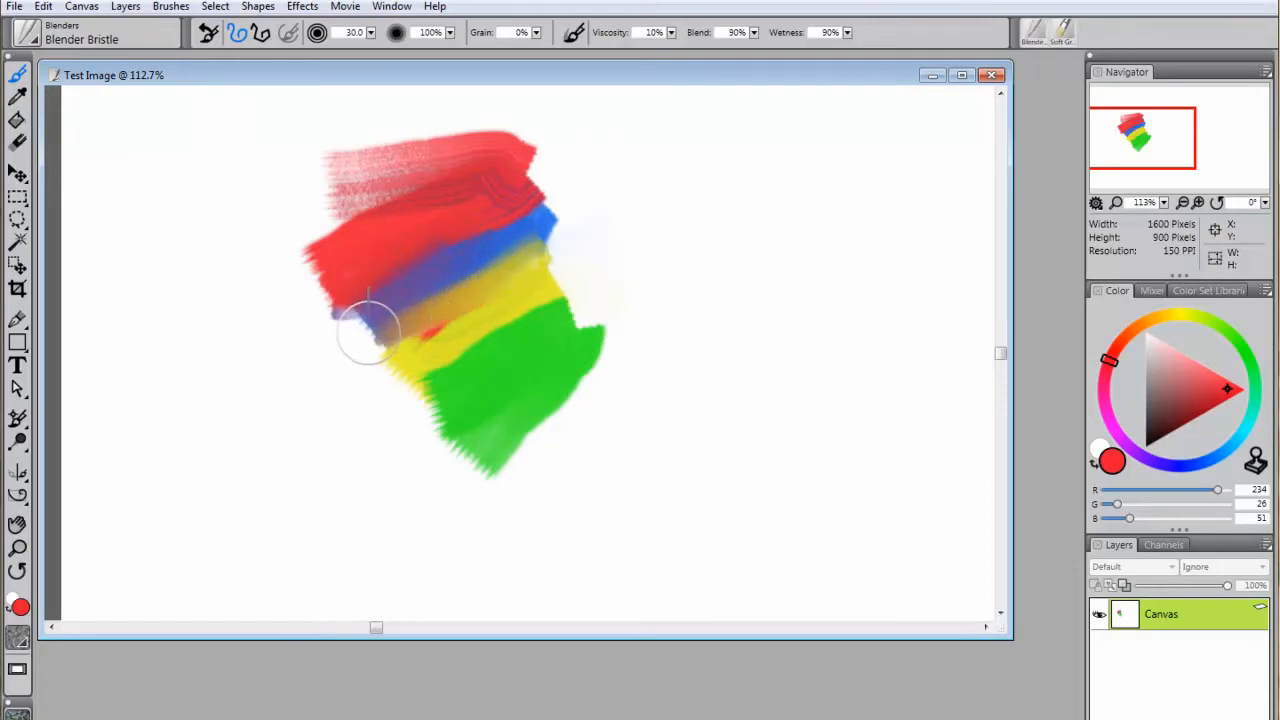
{"action": "left_click_drag", "start_coordinate": [370, 330], "coordinate": [484, 360]}
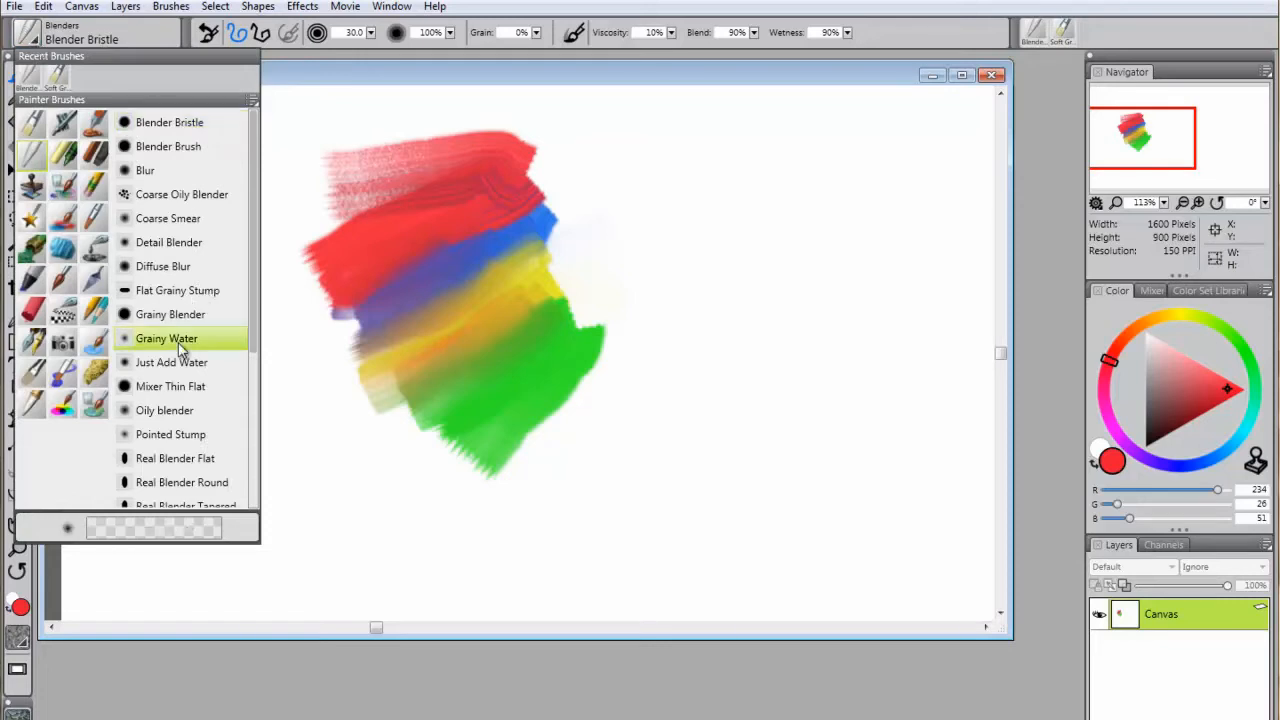
Soften the red band and right edge with the Grainy Water blender.
{"action": "left_click", "coordinate": [166, 338]}
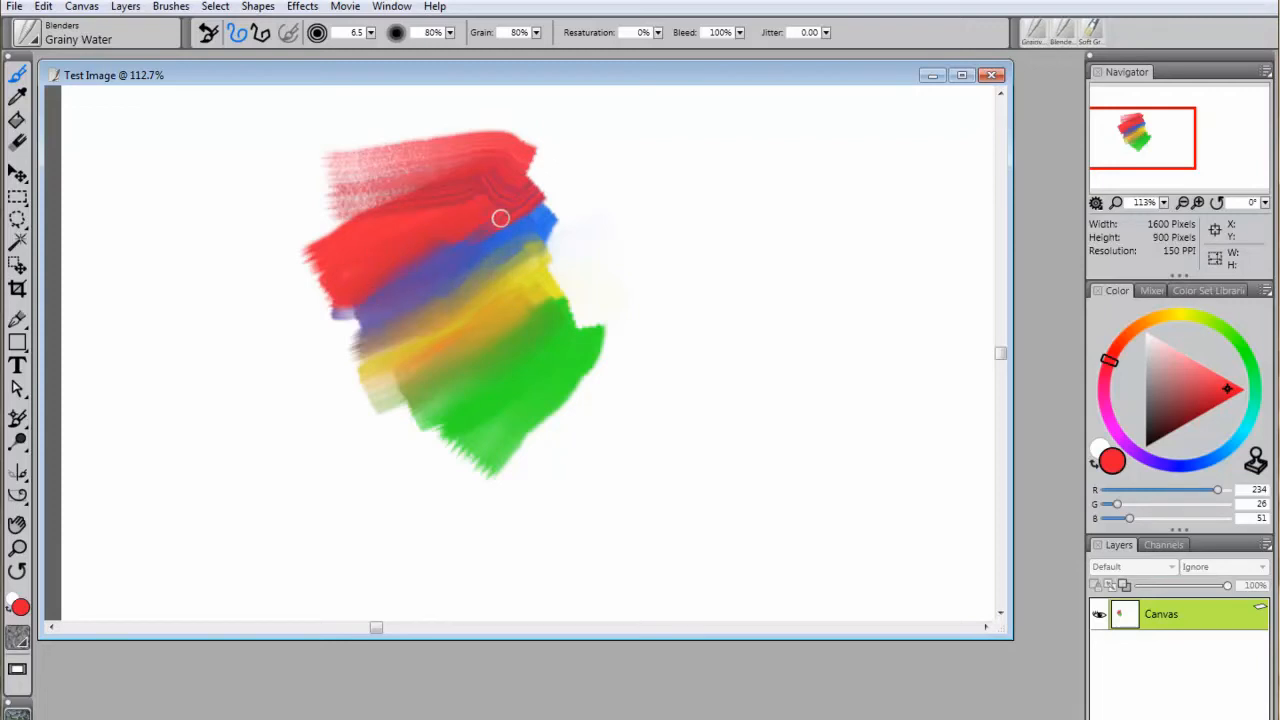
{"action": "left_click_drag", "start_coordinate": [500, 218], "coordinate": [490, 324]}
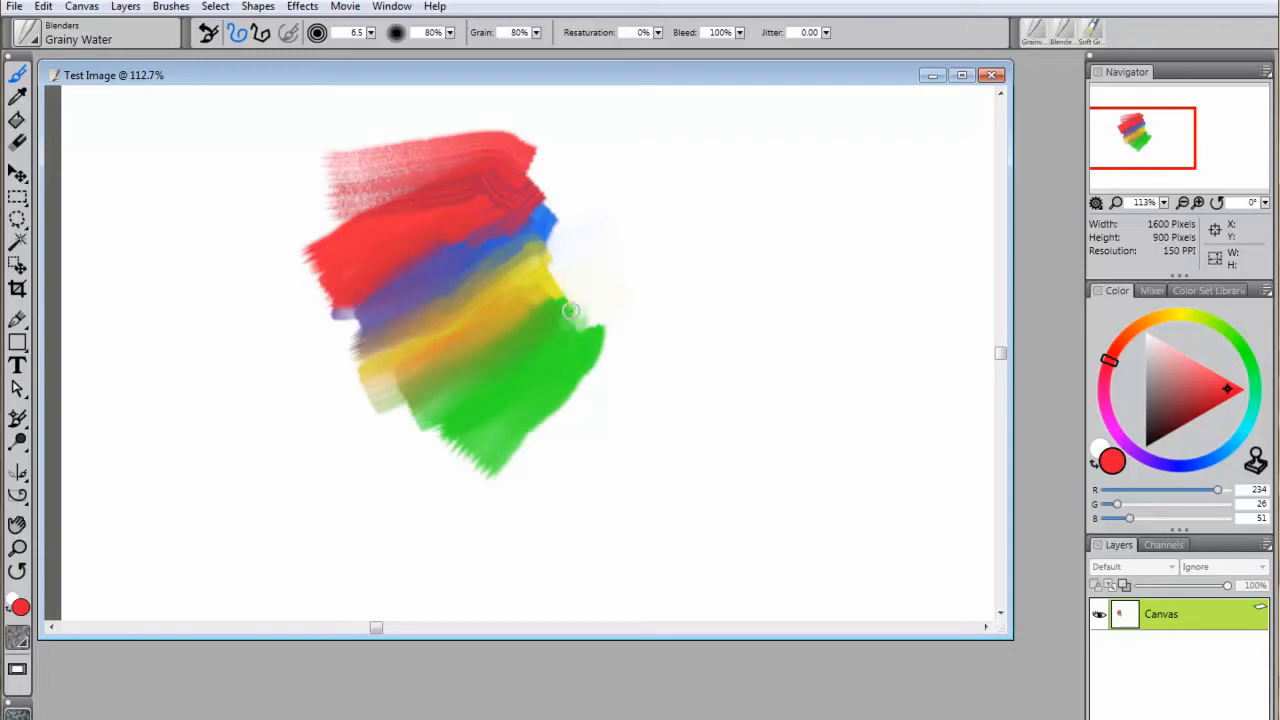
{"action": "left_click_drag", "start_coordinate": [570, 310], "coordinate": [600, 328]}
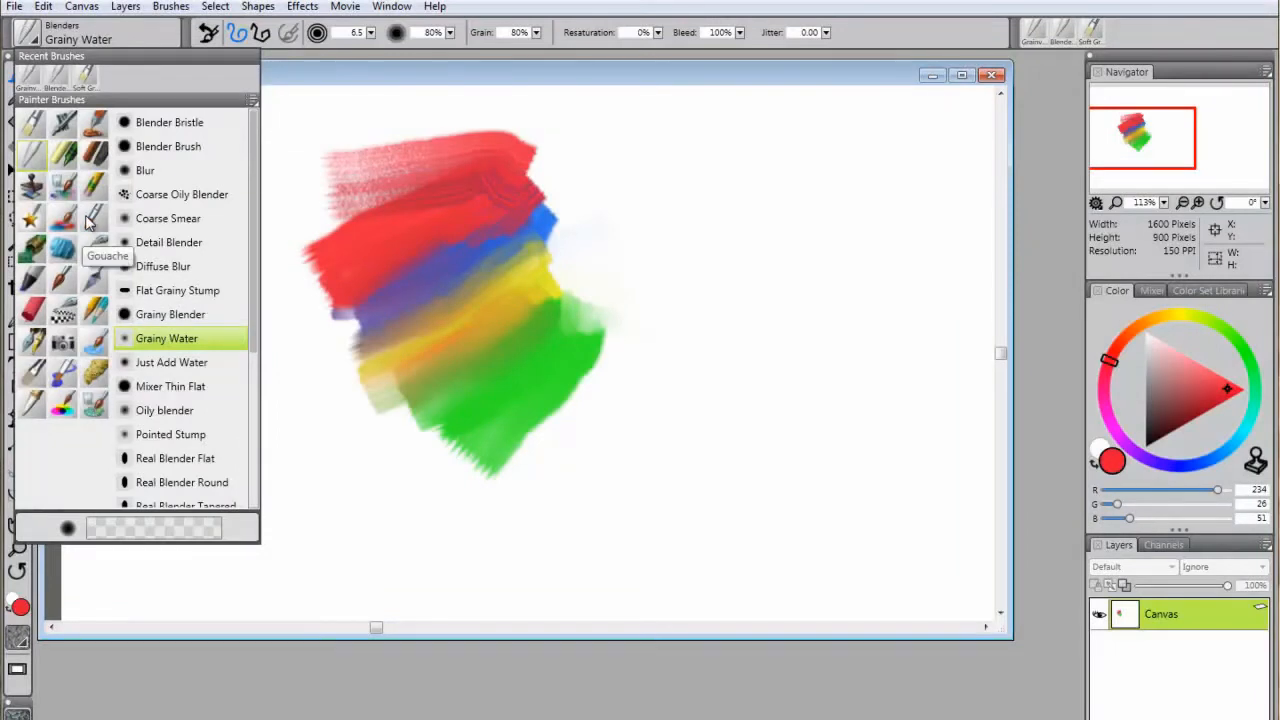
{"action": "mouse_move", "coordinate": [38, 344]}
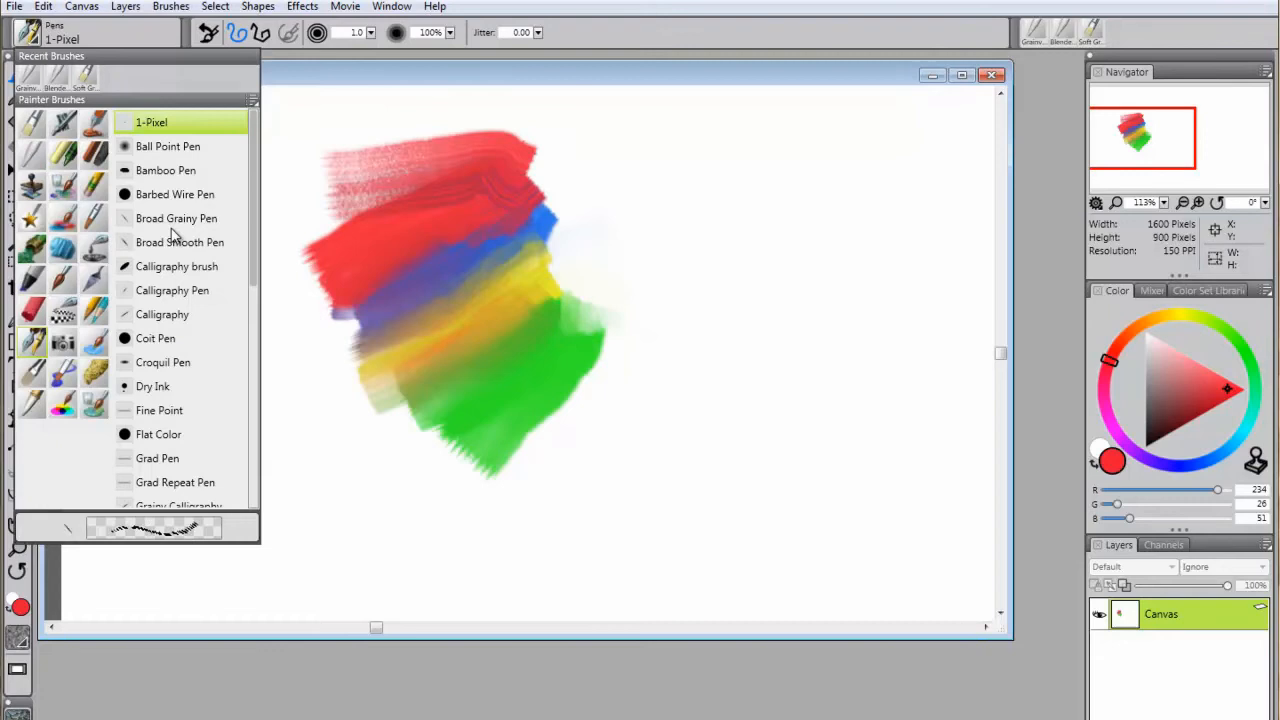
Write red calligraphic loops at the lower left with the Pens Calligraphy brush.
{"action": "left_click", "coordinate": [176, 266]}
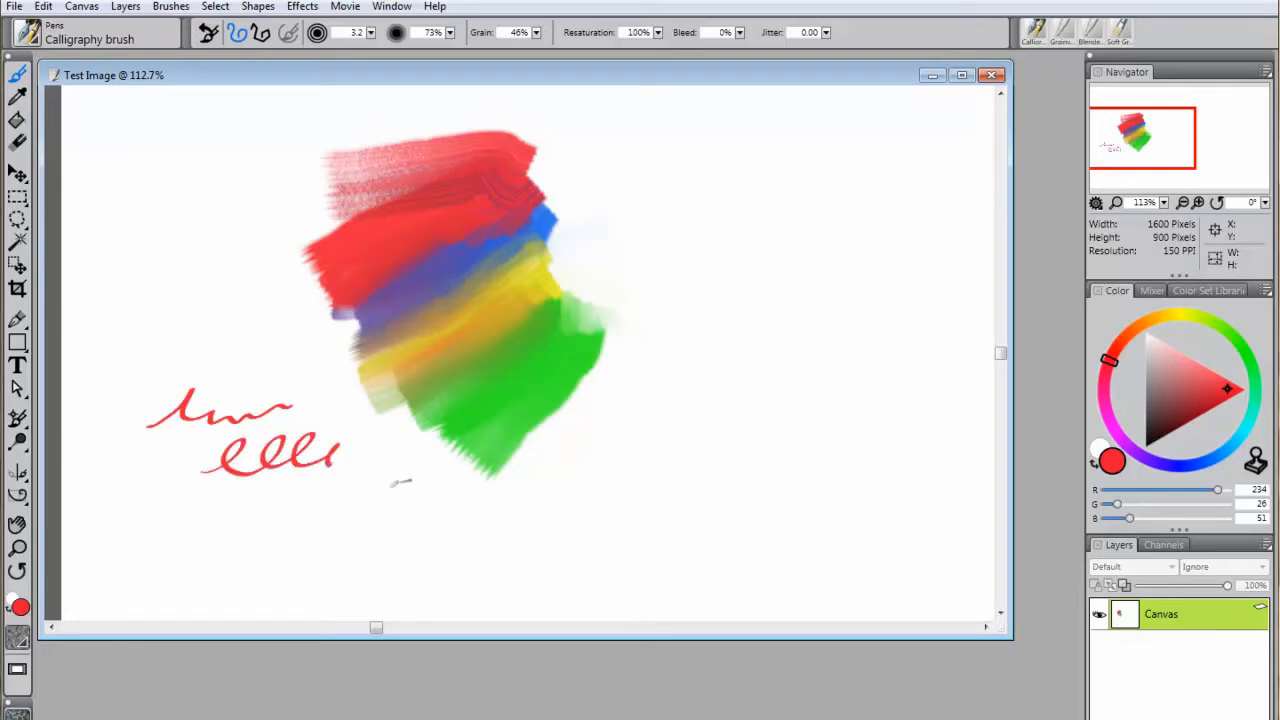
{"action": "left_click_drag", "start_coordinate": [356, 456], "coordinate": [390, 470]}
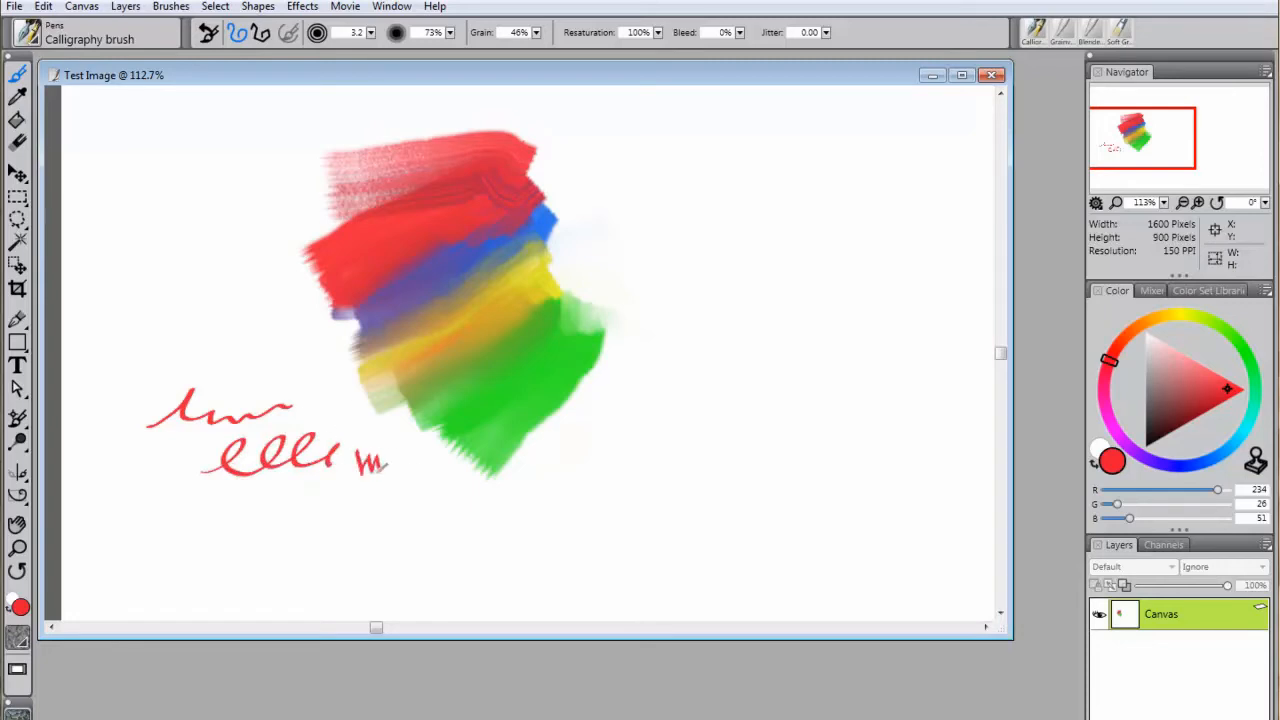
{"action": "left_click_drag", "start_coordinate": [360, 464], "coordinate": [396, 464]}
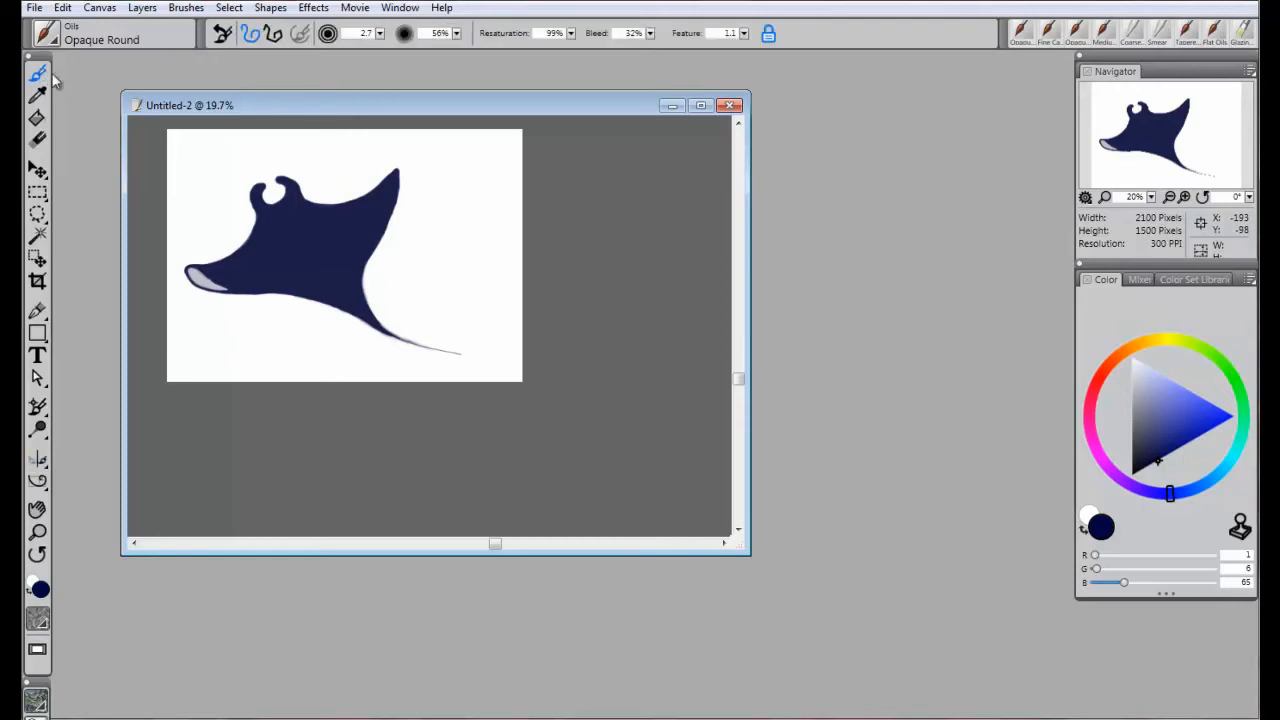
{"action": "mouse_move", "coordinate": [92, 90]}
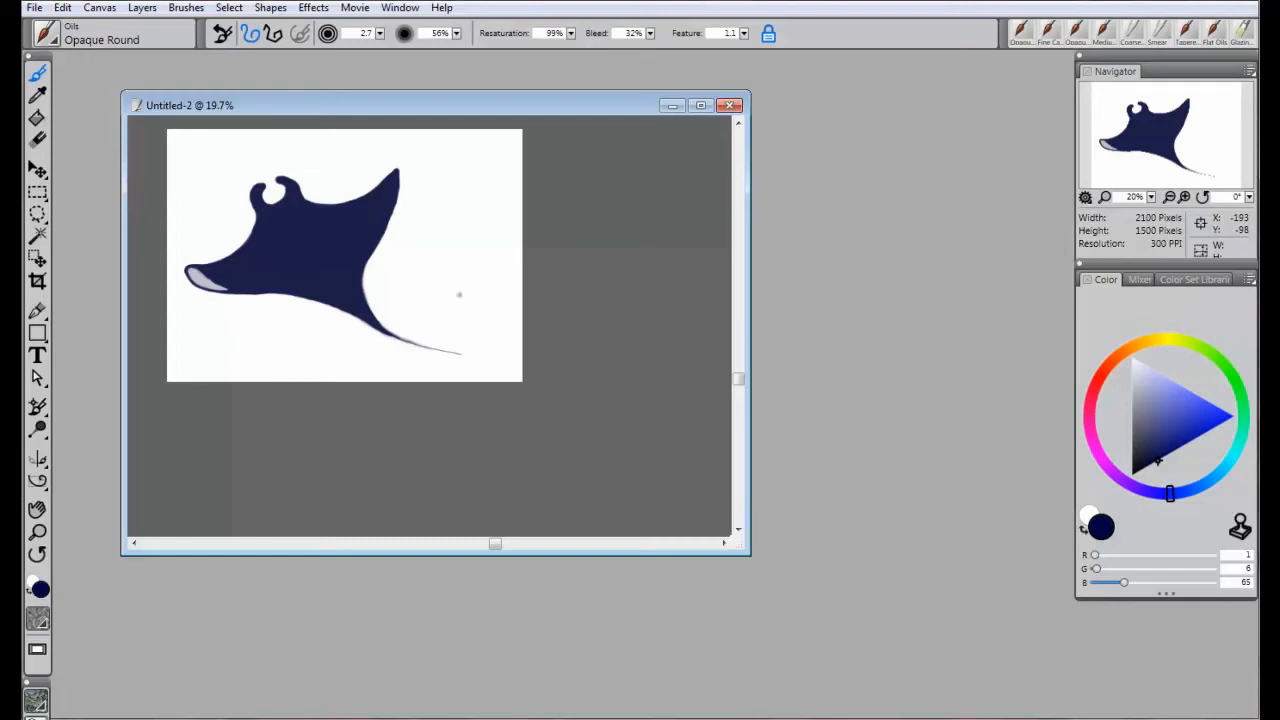
Switch to the Untitled-2 document showing the manta ray drawing.
{"action": "left_click", "coordinate": [700, 104]}
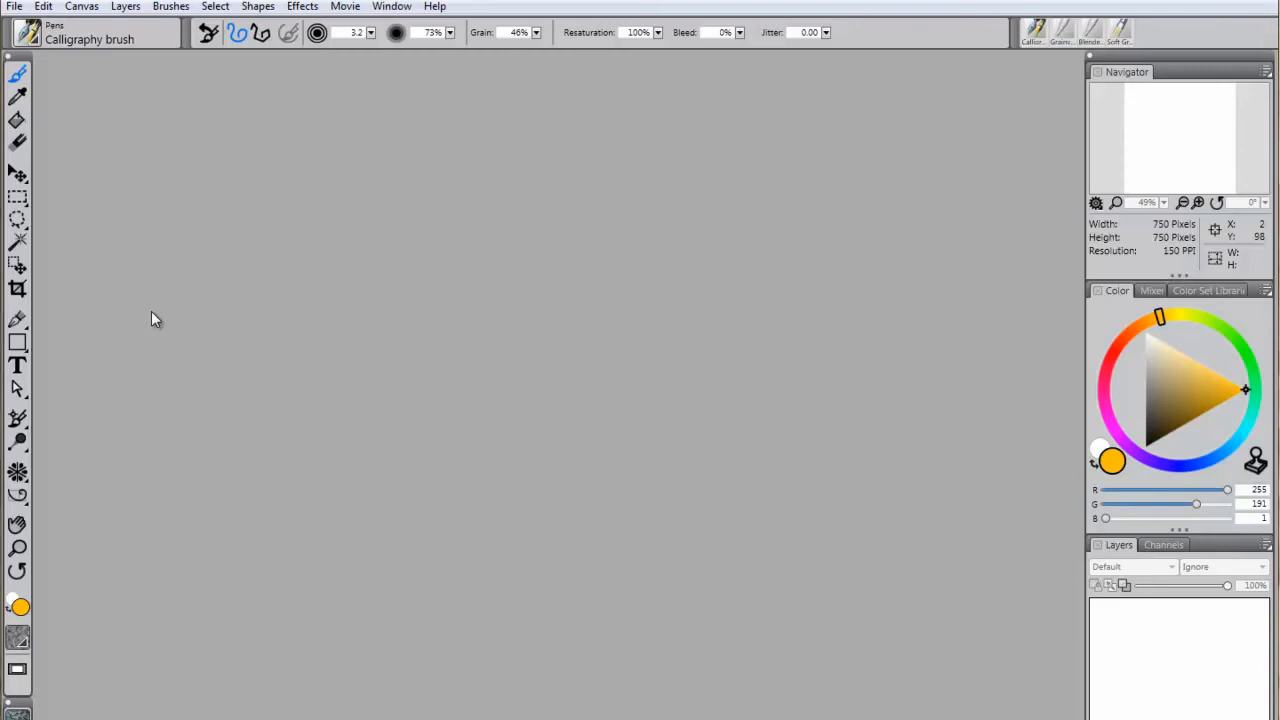
Create a new 5 by 5 inch image at 150 pixels per inch.
{"action": "left_click", "coordinate": [14, 6]}
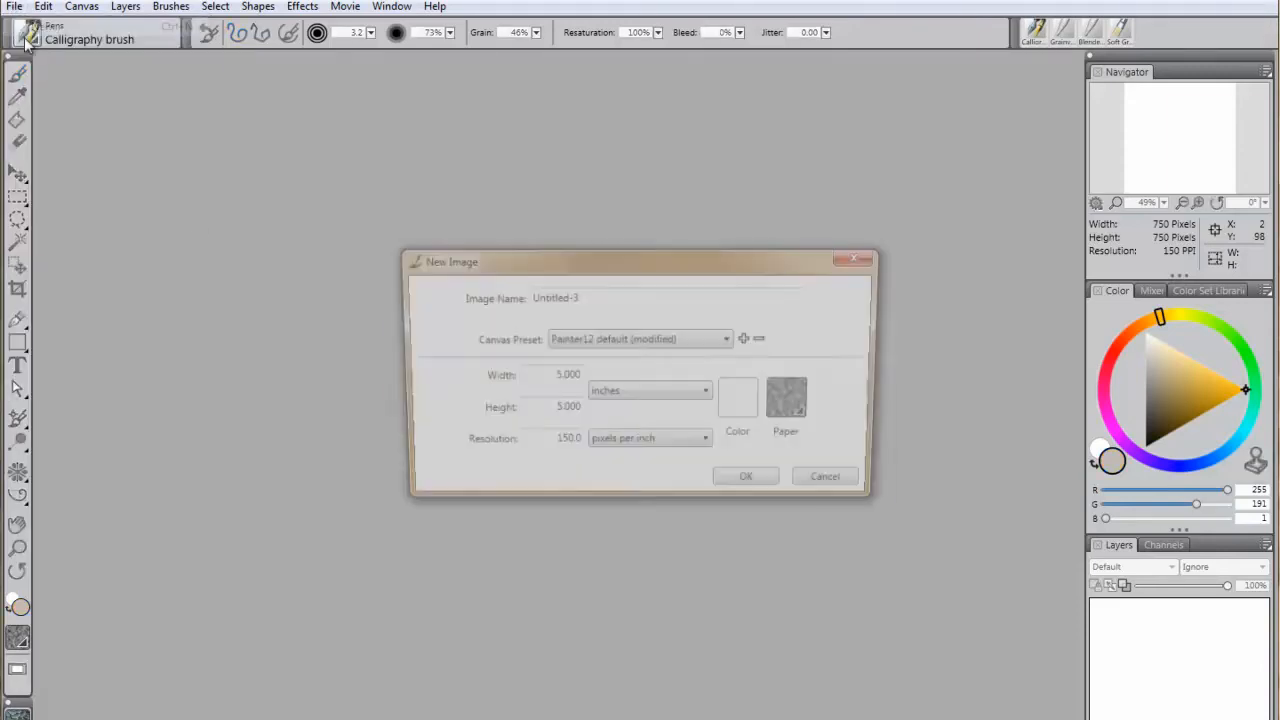
{"action": "left_click", "coordinate": [786, 398]}
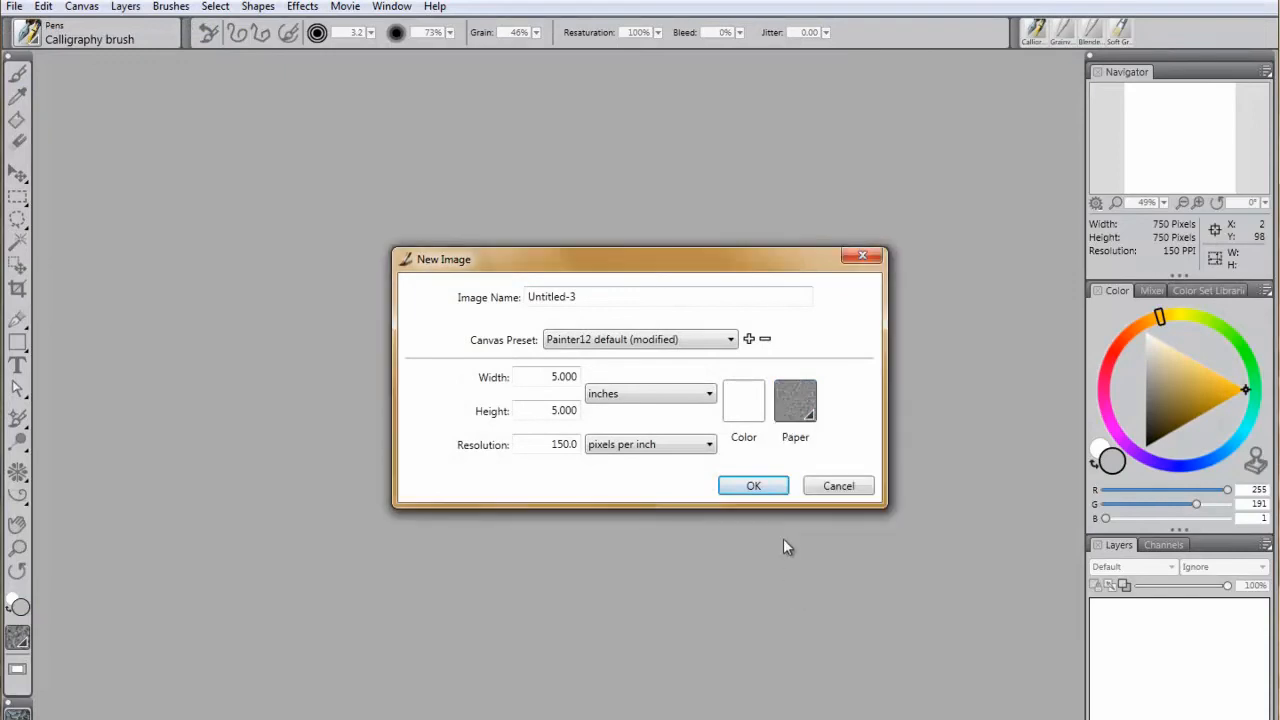
{"action": "left_click", "coordinate": [752, 486]}
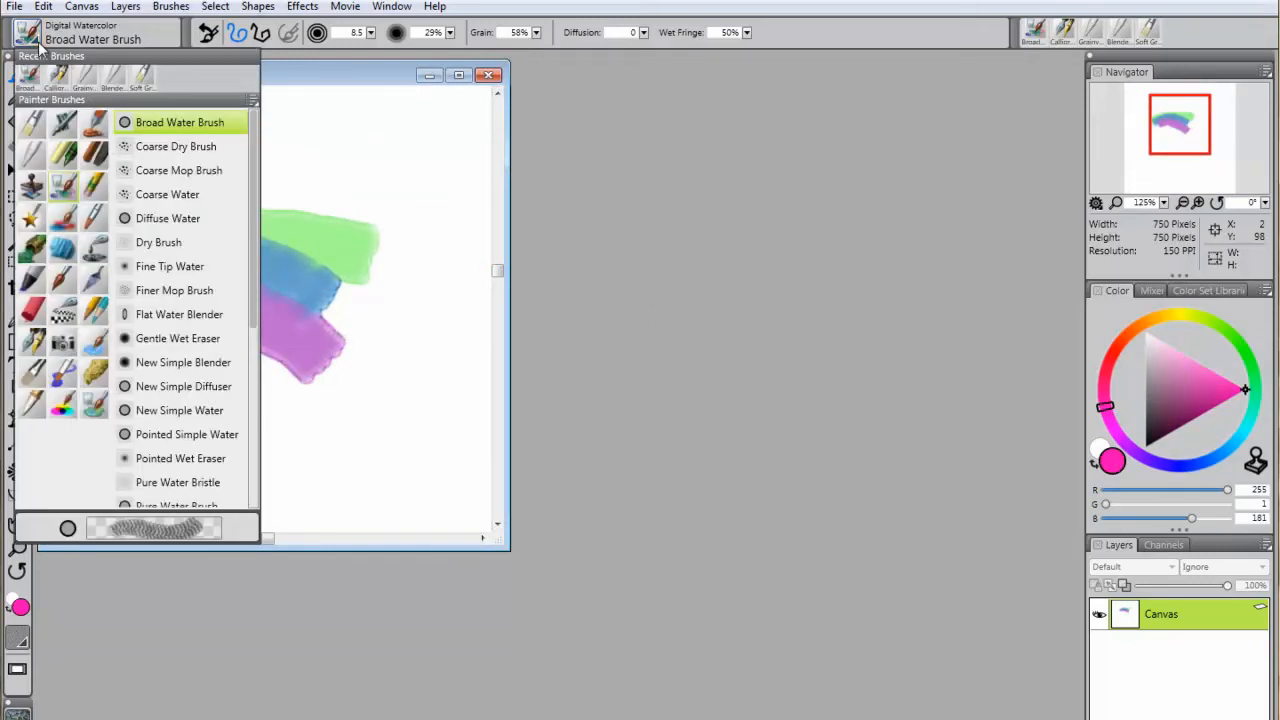
Choose a broad watercolor brush for the zigzag strokes.
{"action": "left_click", "coordinate": [168, 218]}
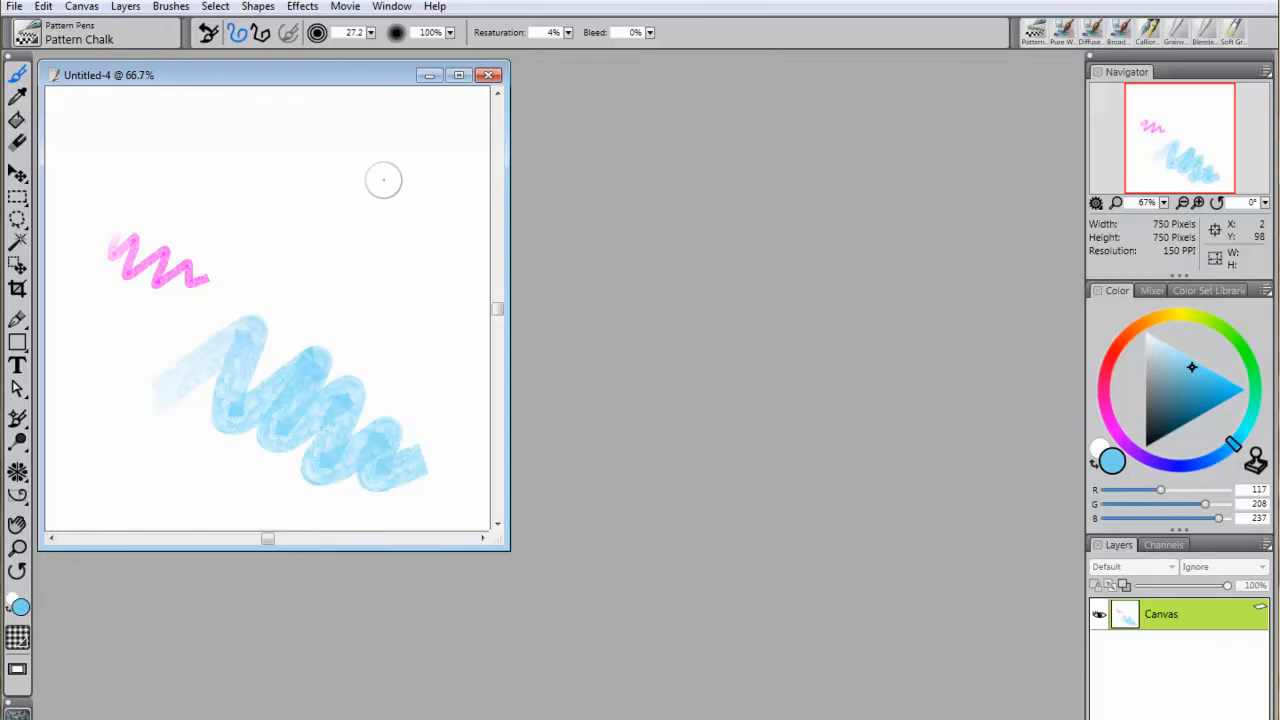
Save the sketch to the Desktop as a Painter RIFF file named TEST.
{"action": "left_click", "coordinate": [16, 6]}
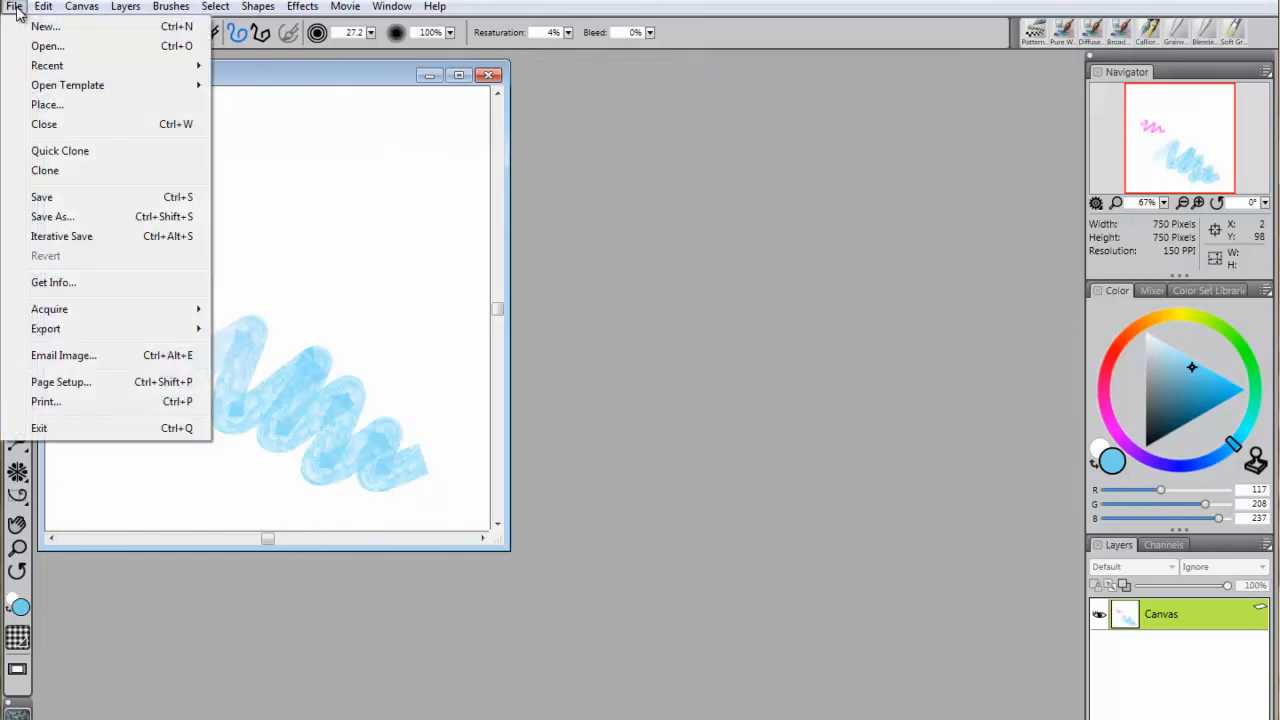
{"action": "left_click", "coordinate": [52, 216]}
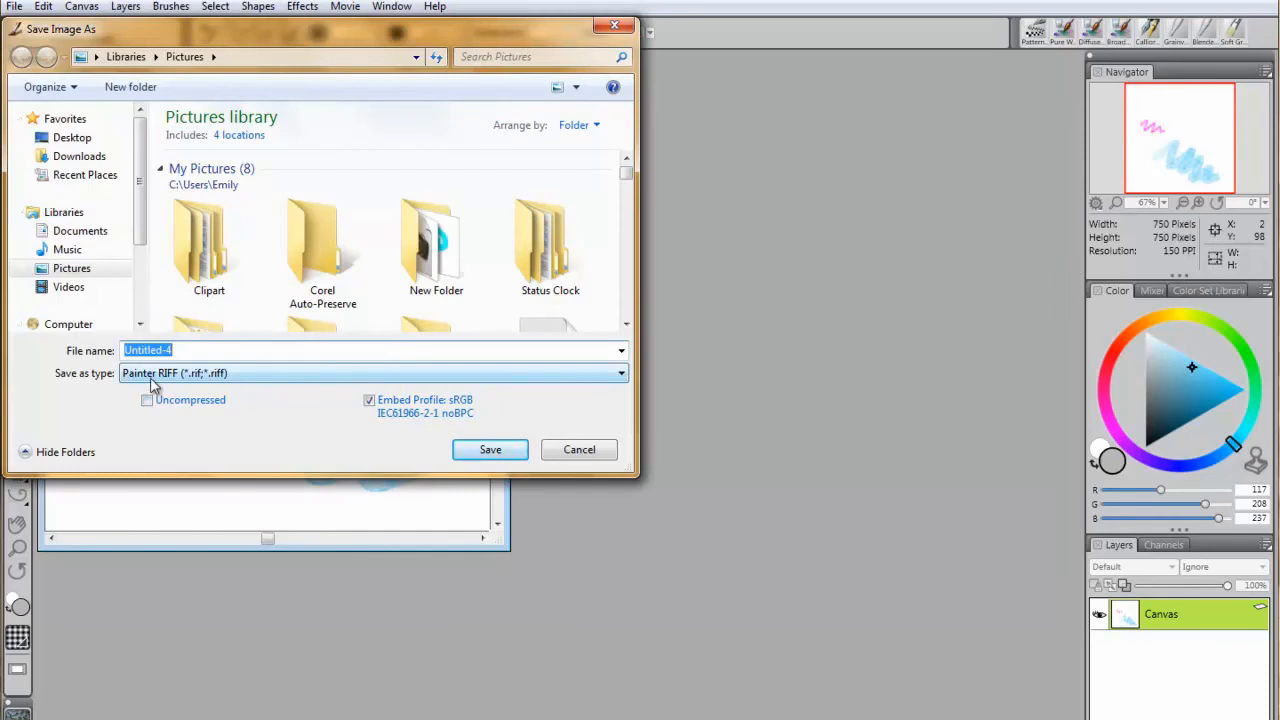
{"action": "left_click", "coordinate": [72, 136]}
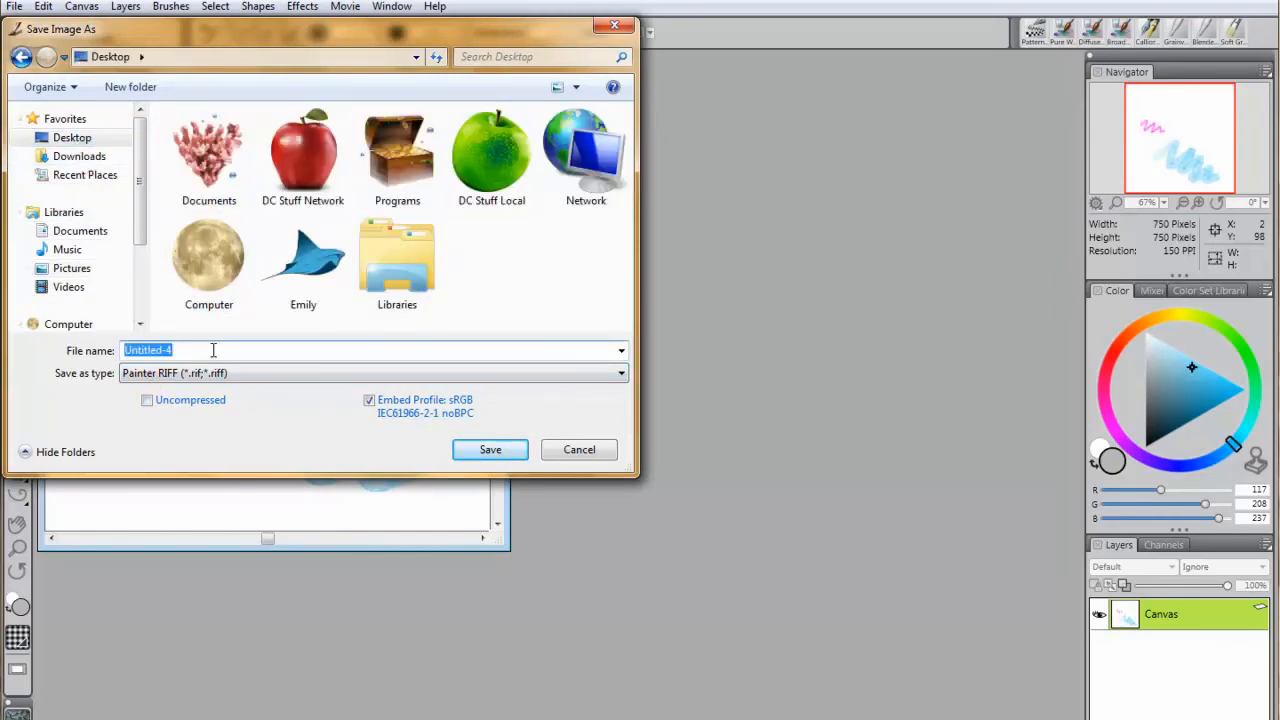
{"action": "type", "text": "TEST"}
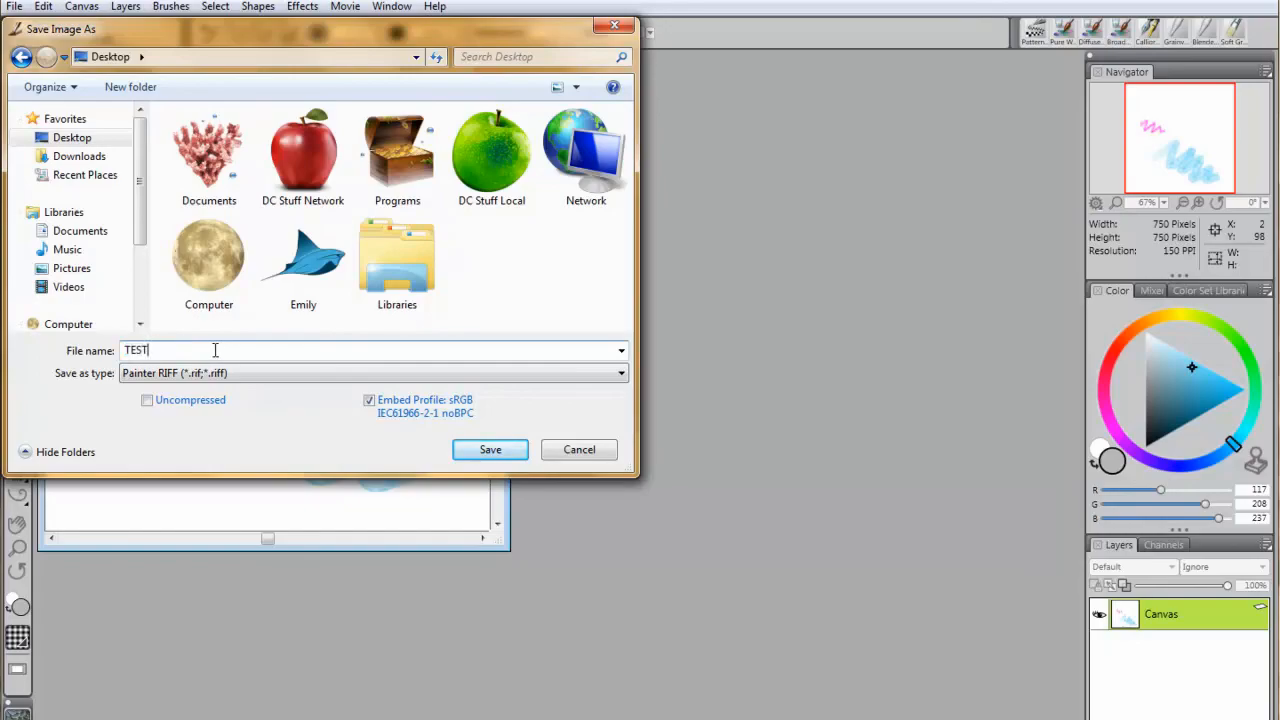
{"action": "left_click", "coordinate": [490, 448]}
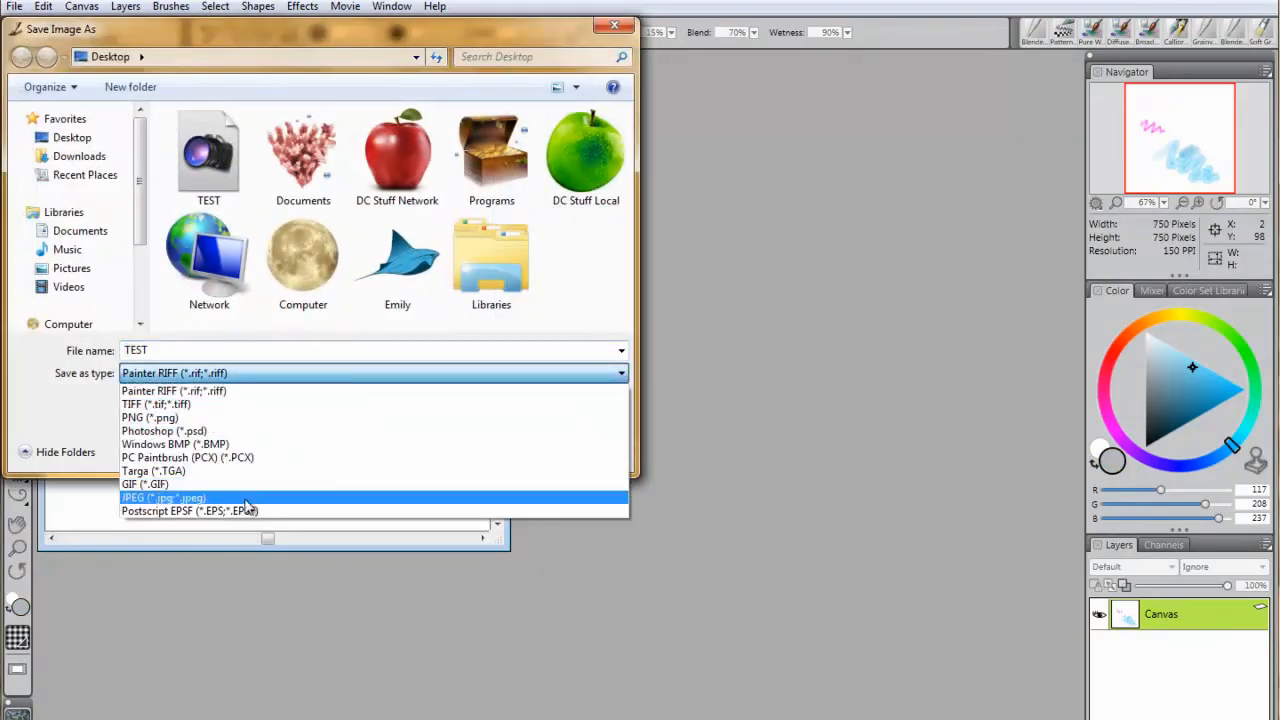
Save a copy of TEST to the Desktop in JPEG format.
{"action": "left_click", "coordinate": [164, 496]}
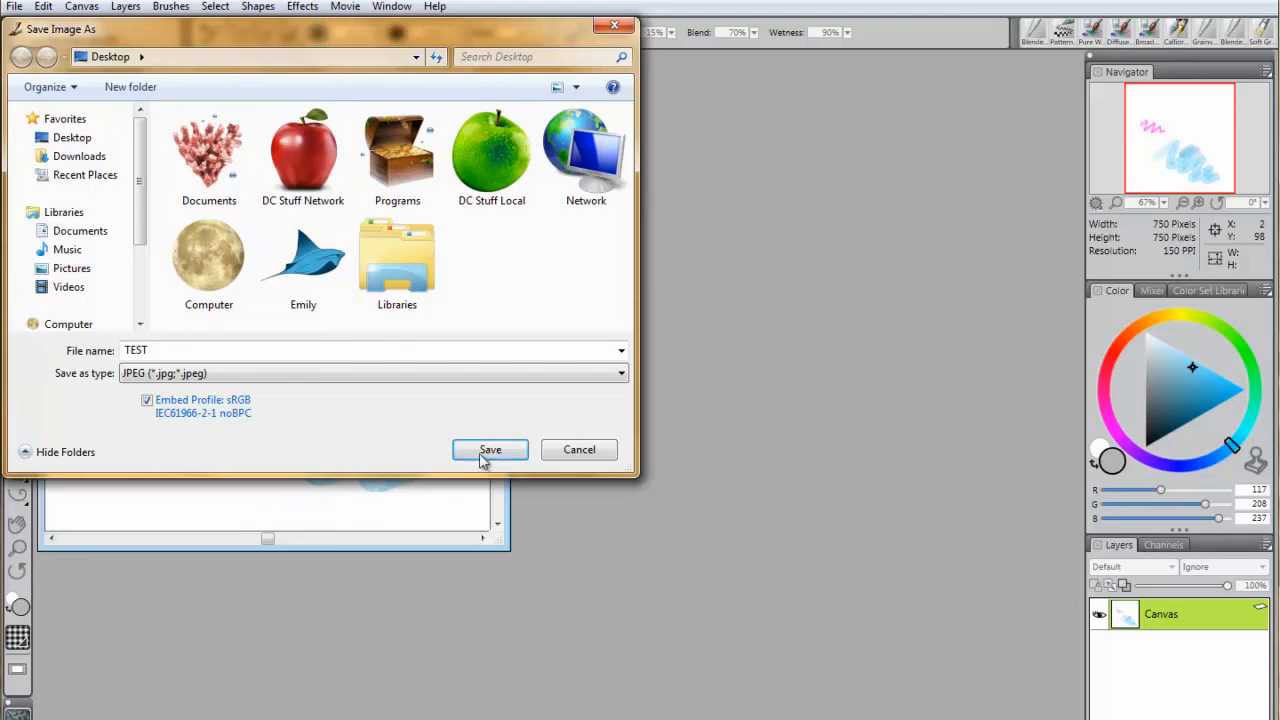
{"action": "left_click", "coordinate": [490, 448]}
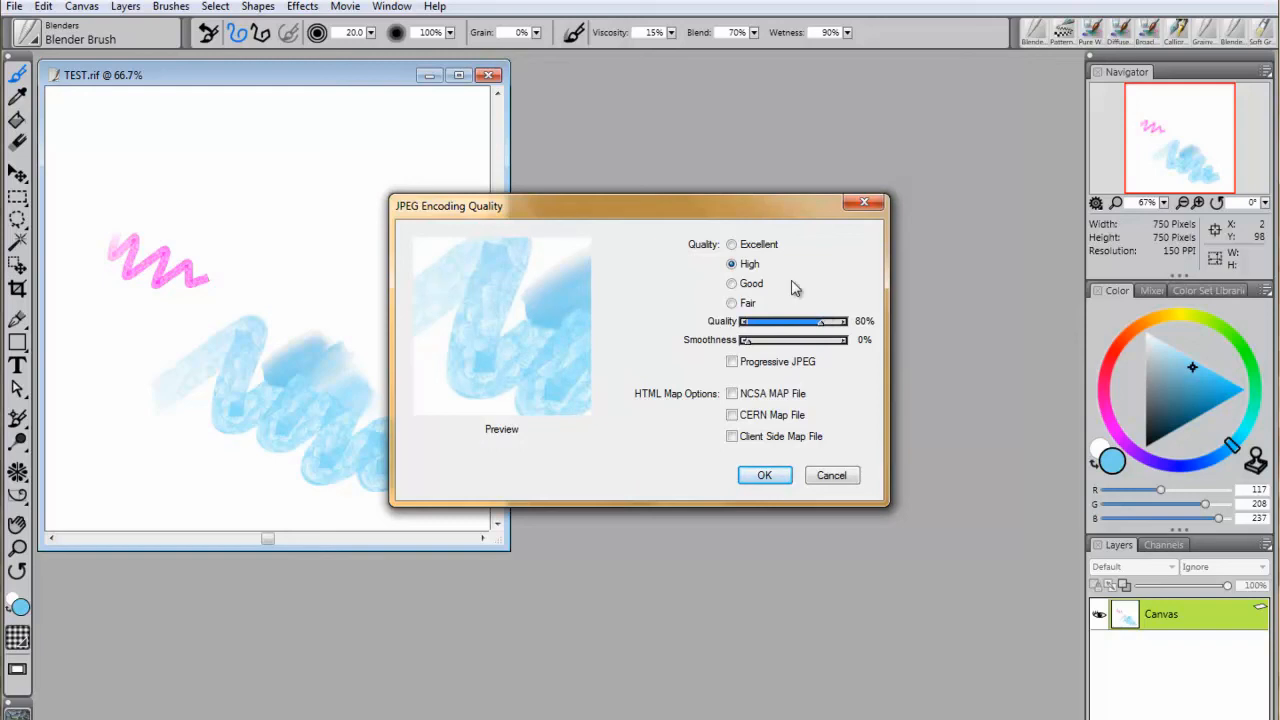
{"action": "mouse_move", "coordinate": [760, 254]}
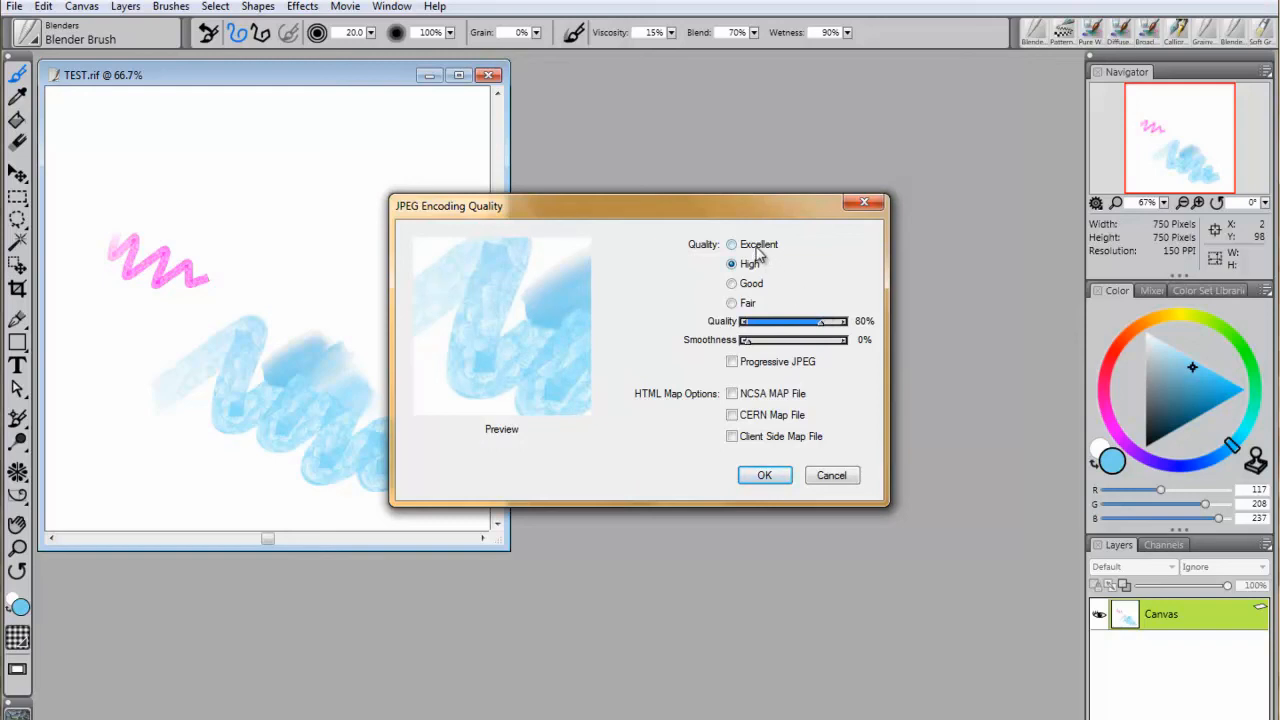
Set the JPEG encoding quality to Excellent (100%).
{"action": "left_click", "coordinate": [732, 244]}
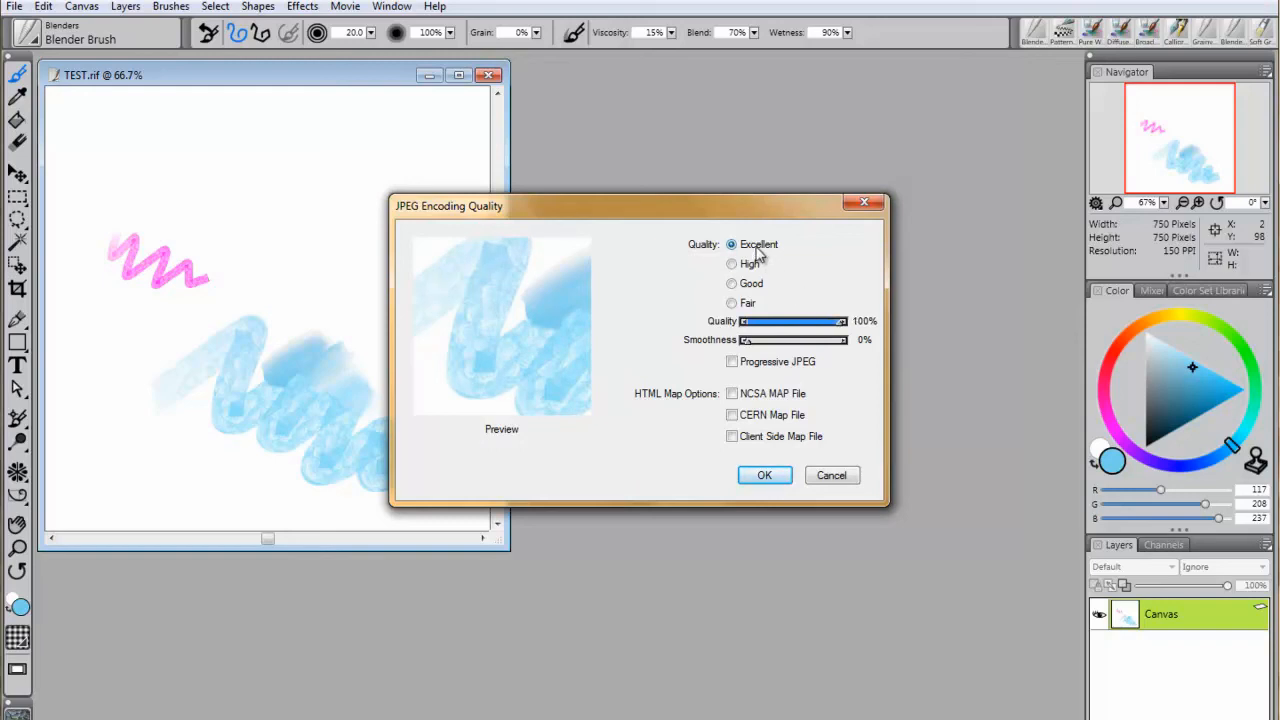
{"action": "mouse_move", "coordinate": [784, 312]}
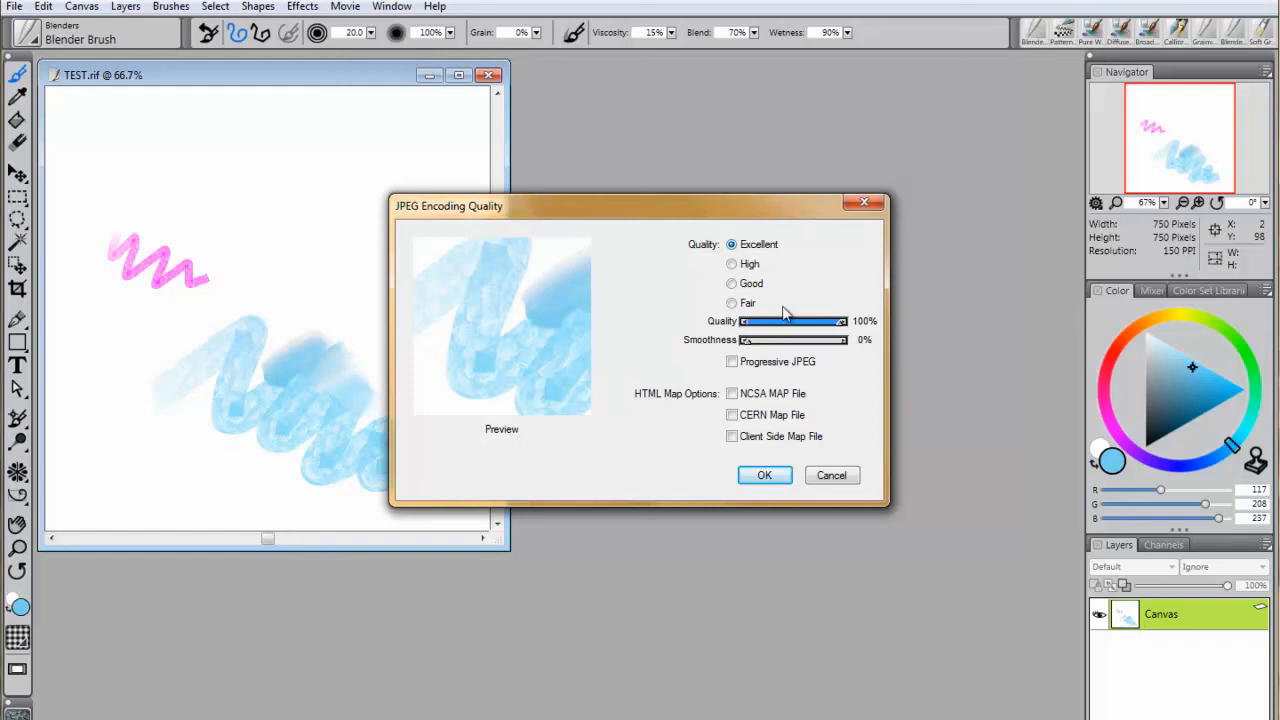